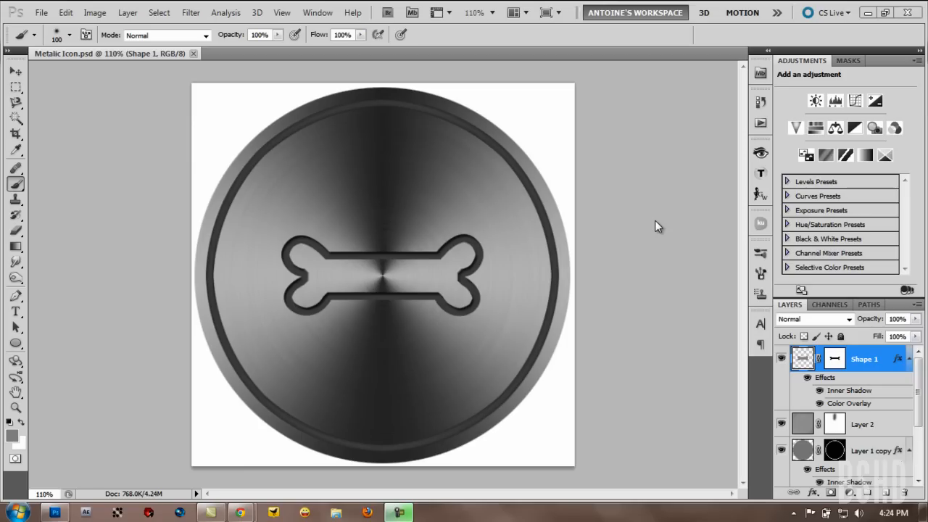
pyautogui.moveTo(430, 383)
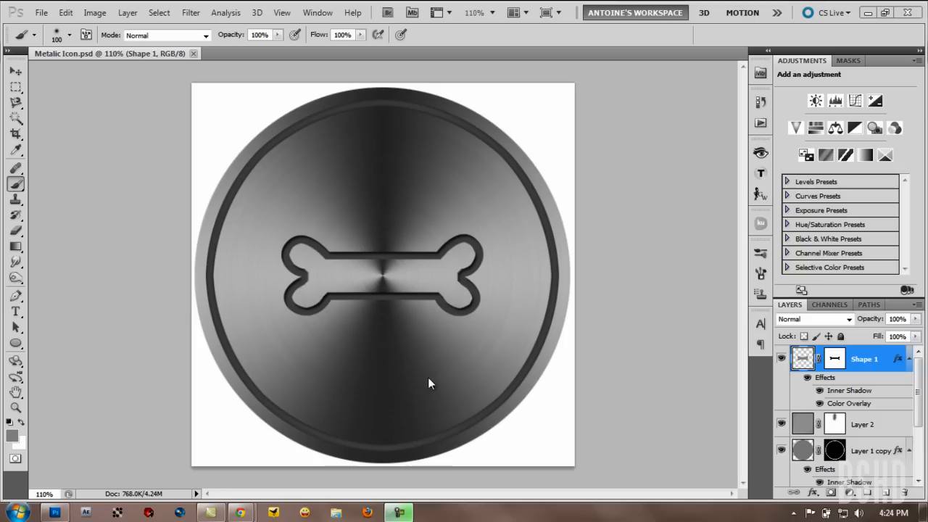
pyautogui.moveTo(303, 303)
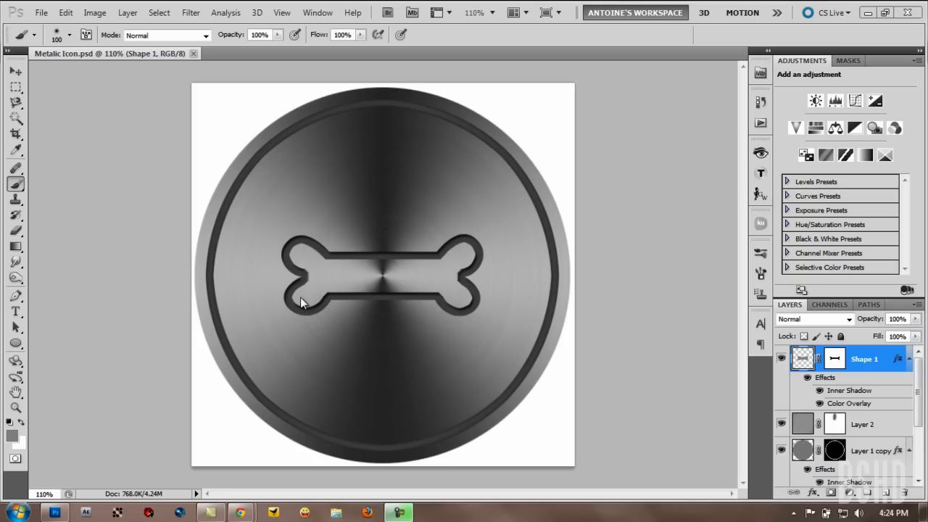
pyautogui.moveTo(351, 233)
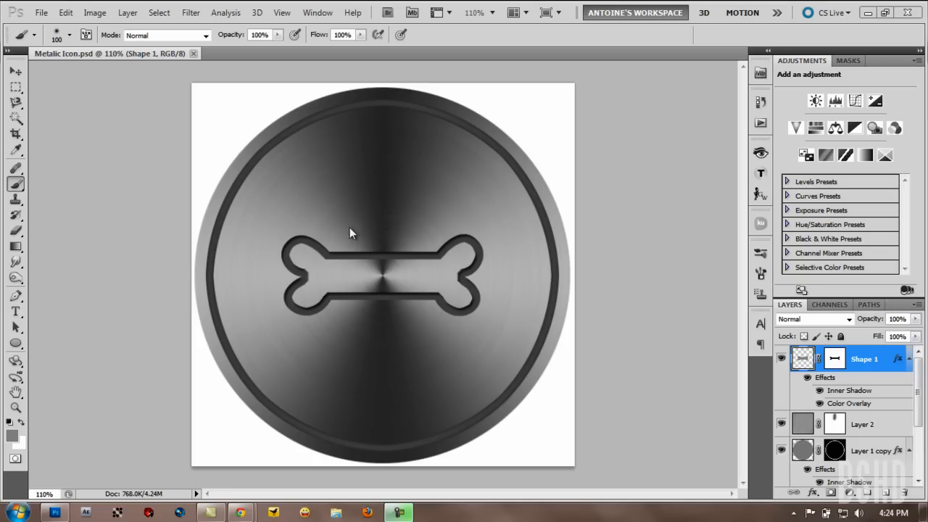
pyautogui.moveTo(44, 27)
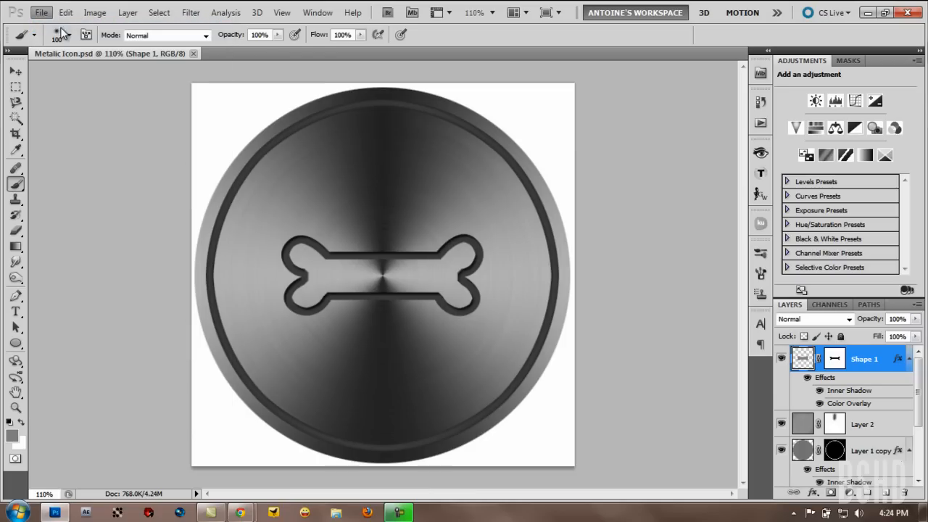
# Create a 512x512 px document and draw a large grey circle with the Ellipse tool
pyautogui.click(41, 13)
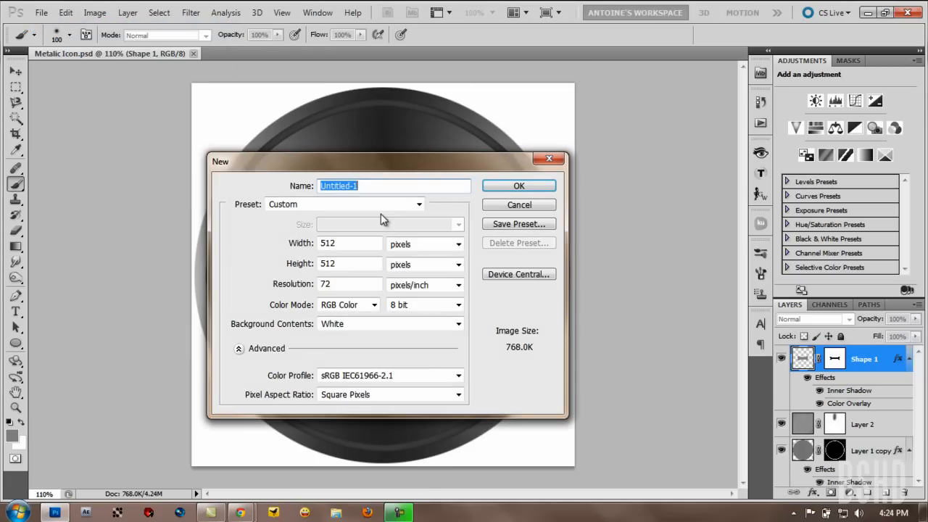
pyautogui.moveTo(265, 275)
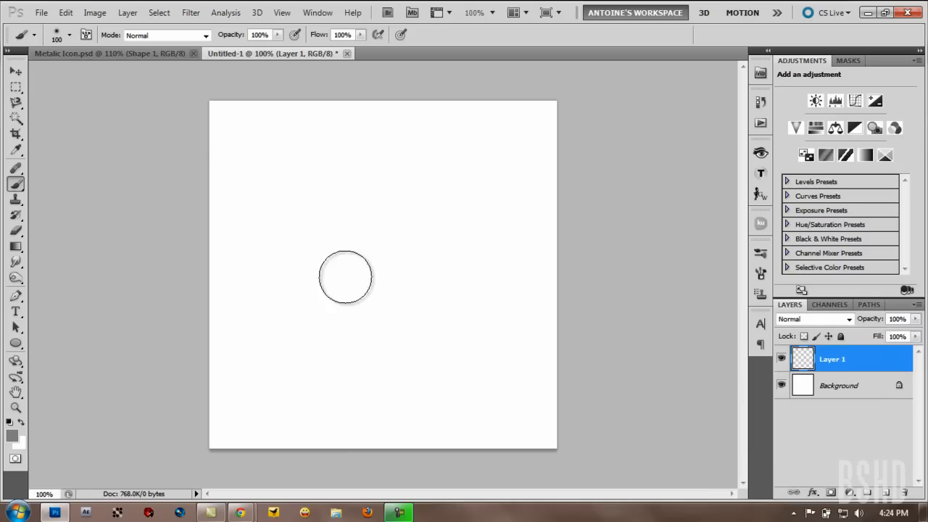
pyautogui.click(16, 343)
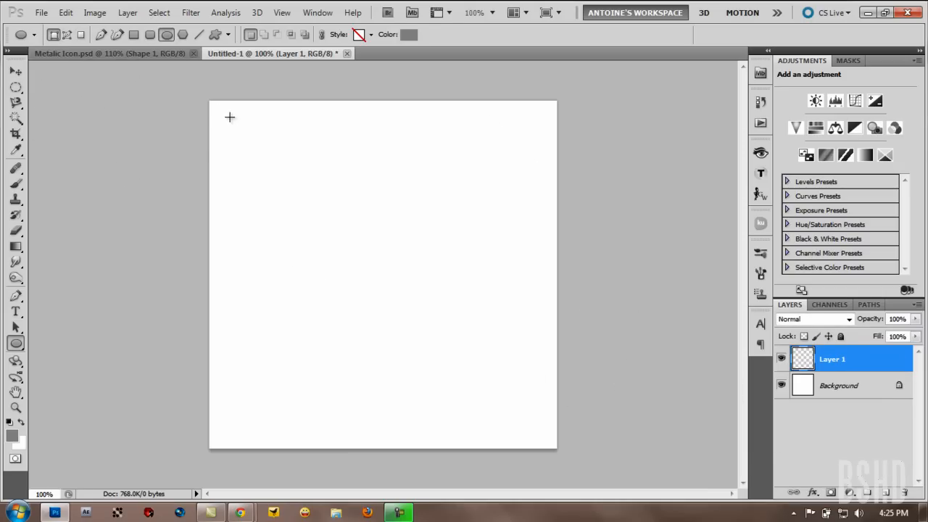
pyautogui.moveTo(218, 109)
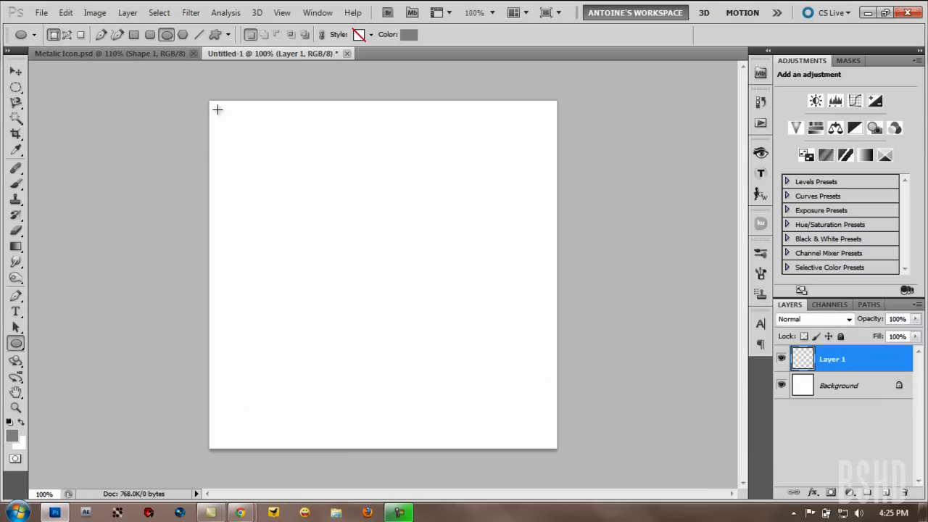
pyautogui.moveTo(218, 109); pyautogui.dragTo(305, 200)
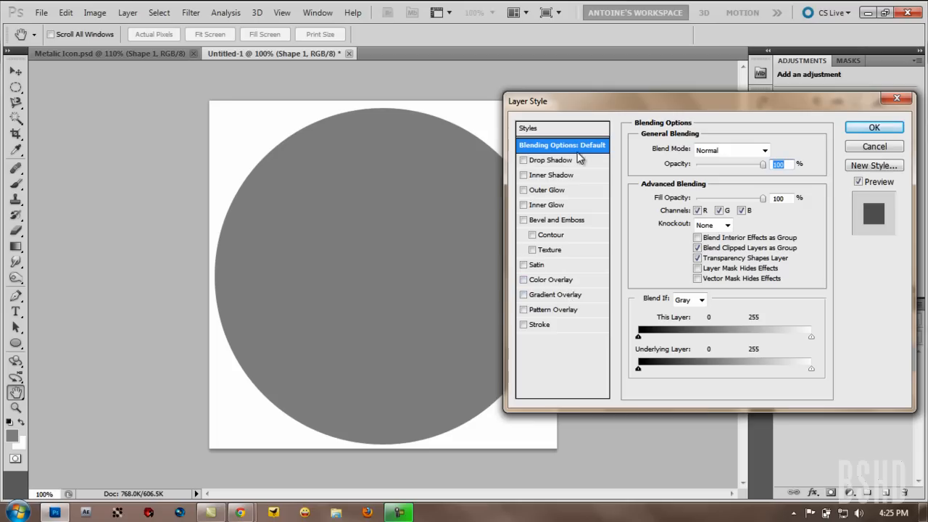
# Enable Gradient Overlay on the circle and change its style from Linear to Angle
pyautogui.click(558, 295)
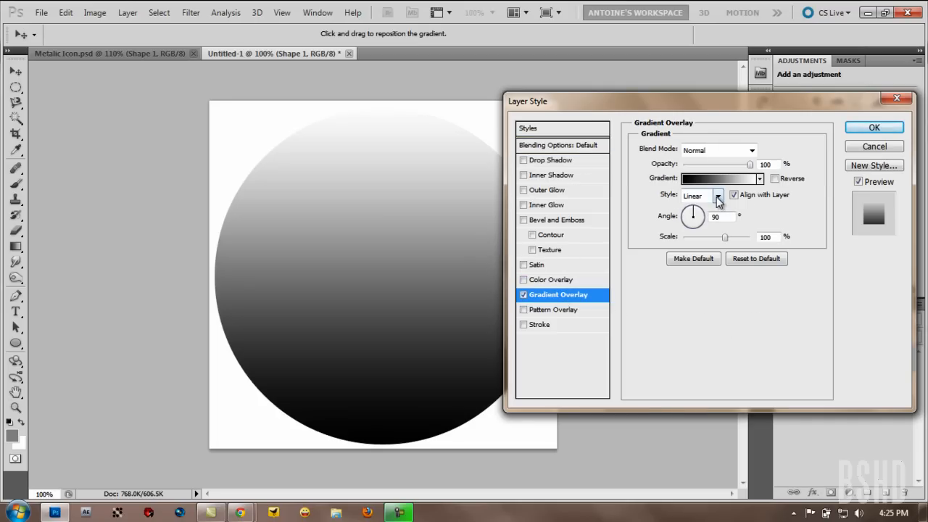
pyautogui.click(702, 195)
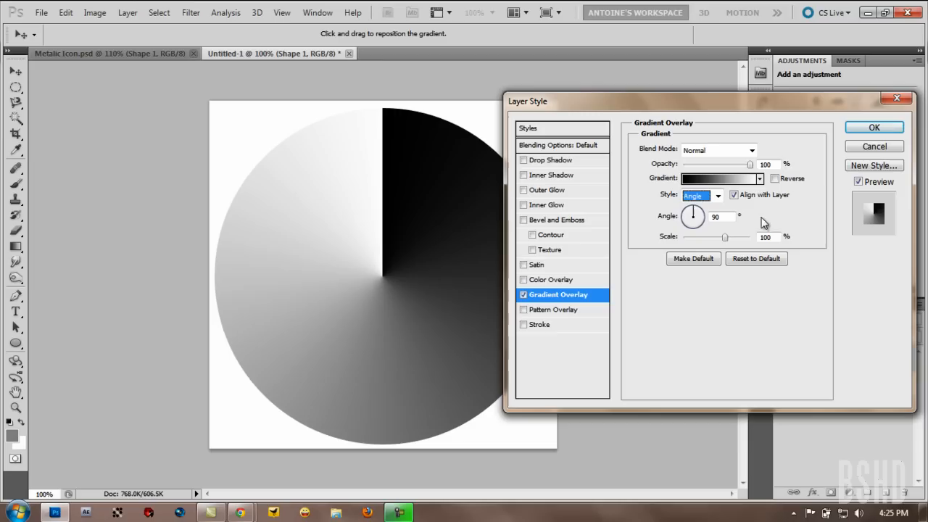
pyautogui.click(718, 178)
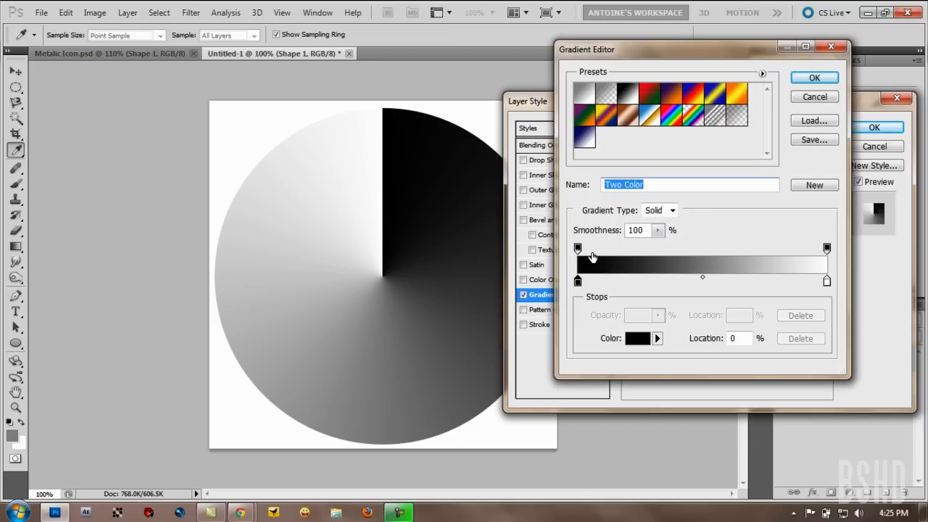
# Set the left and right gradient stops to dark grey #303030
pyautogui.click(637, 338)
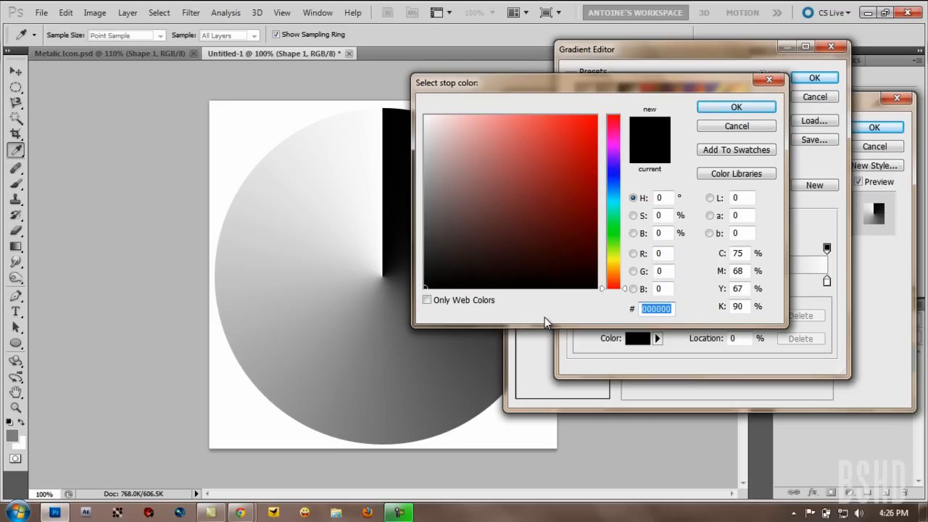
pyautogui.click(424, 256)
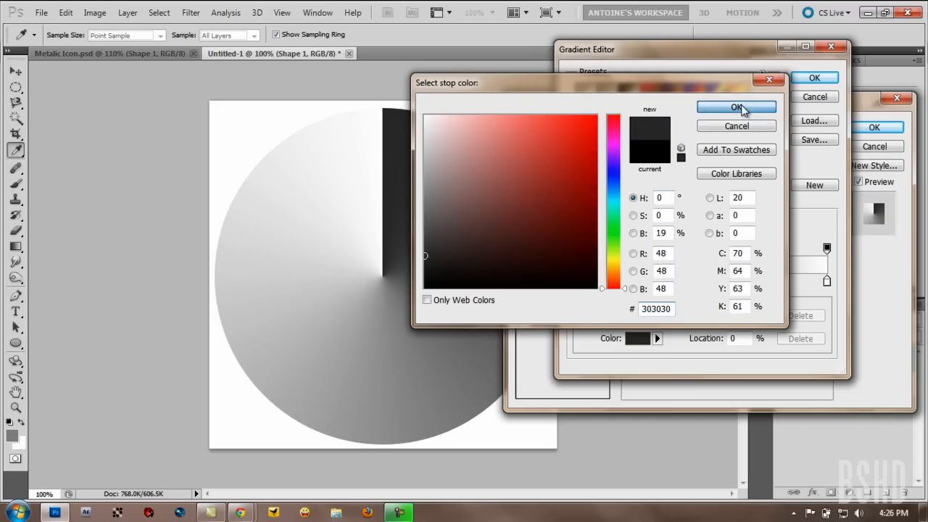
pyautogui.click(736, 107)
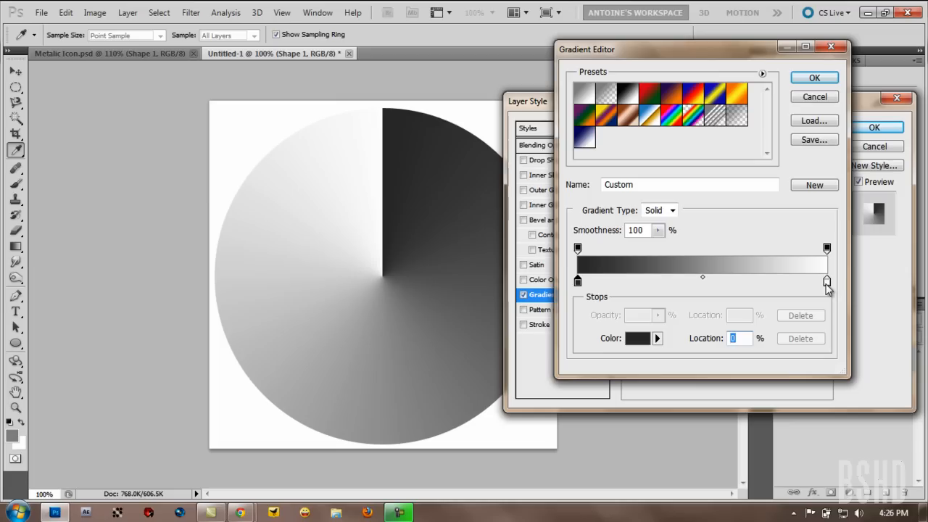
pyautogui.click(637, 338)
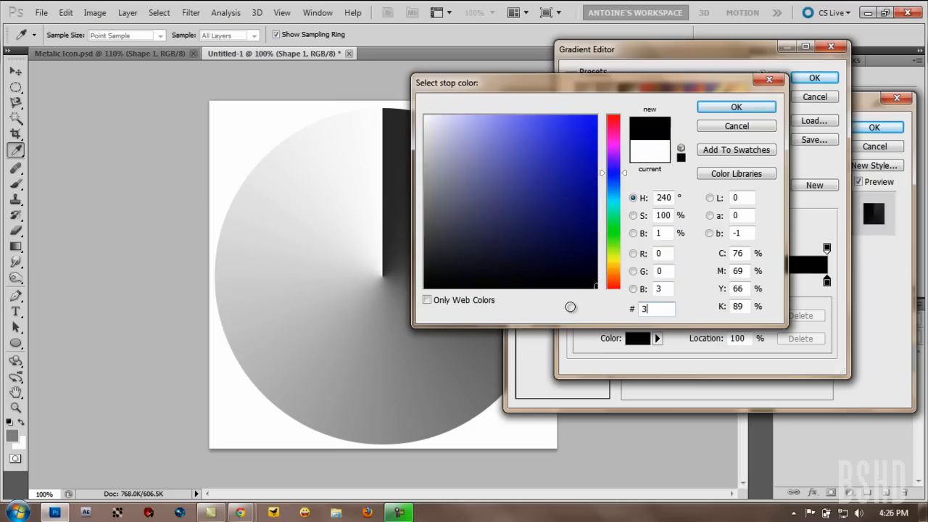
pyautogui.write('303030')
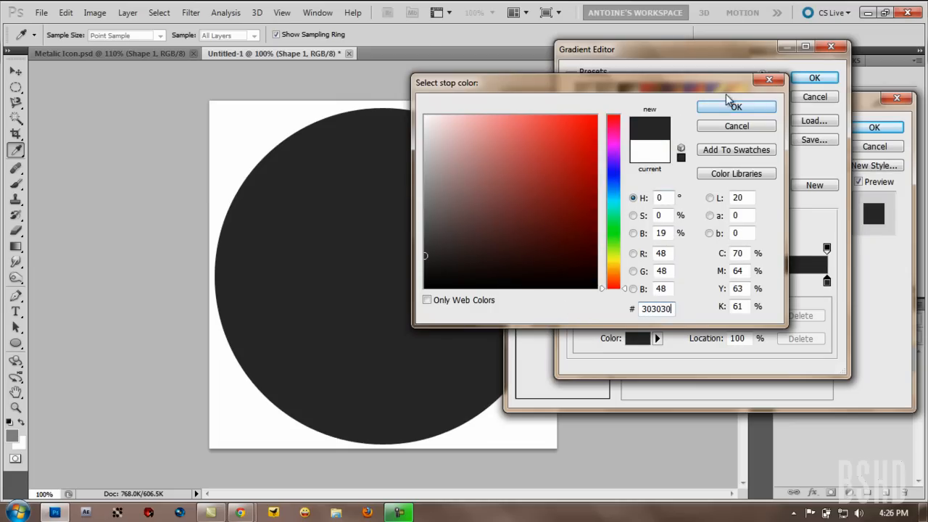
pyautogui.click(736, 107)
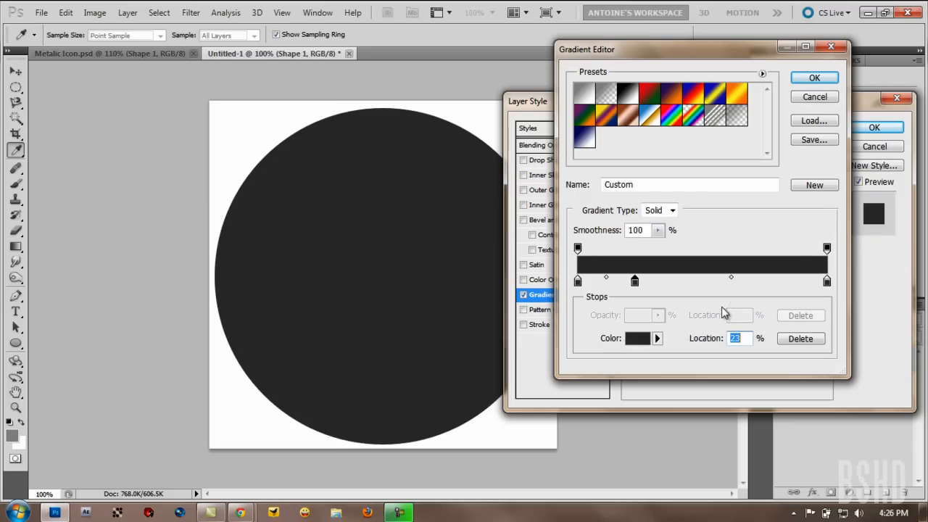
pyautogui.moveTo(739, 320)
pyautogui.write('75')
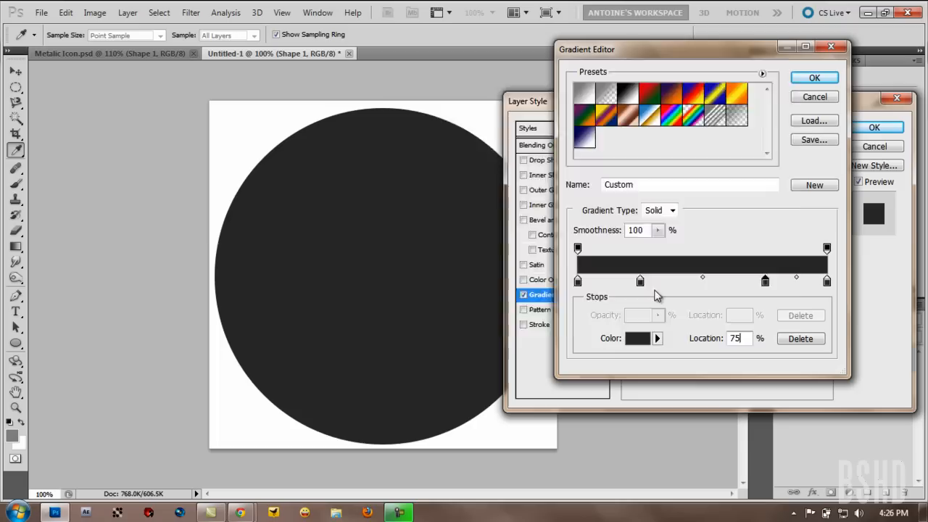
# Make the 75% stop light grey #d2d2d2 and add a middle gradient stop
pyautogui.click(637, 338)
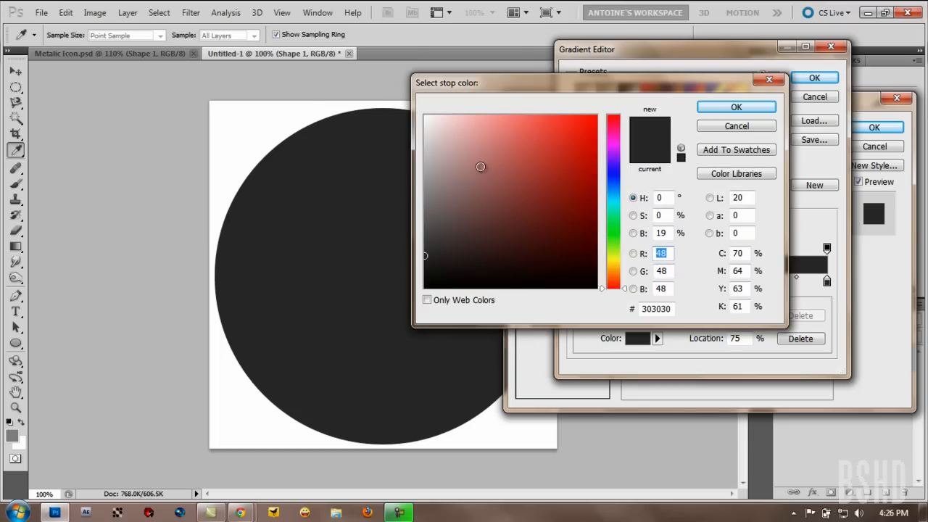
pyautogui.click(589, 231)
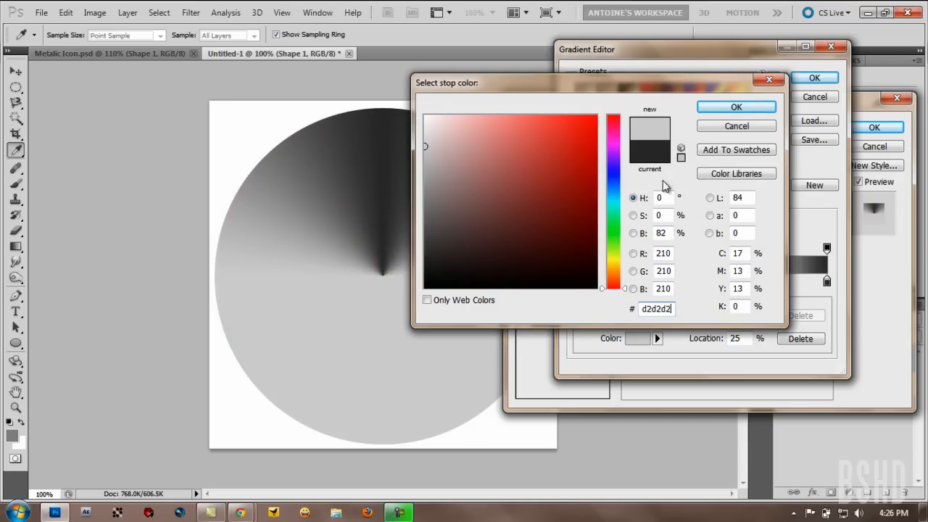
pyautogui.click(736, 107)
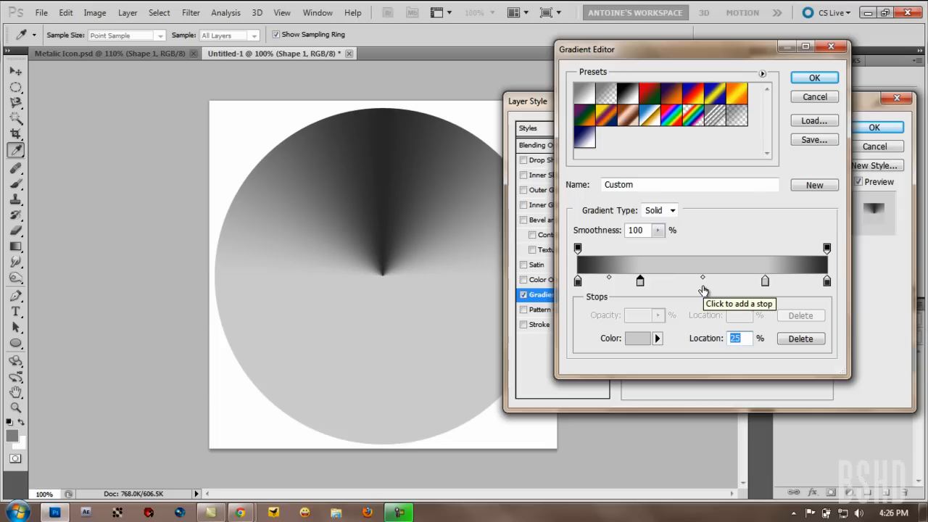
pyautogui.click(702, 281)
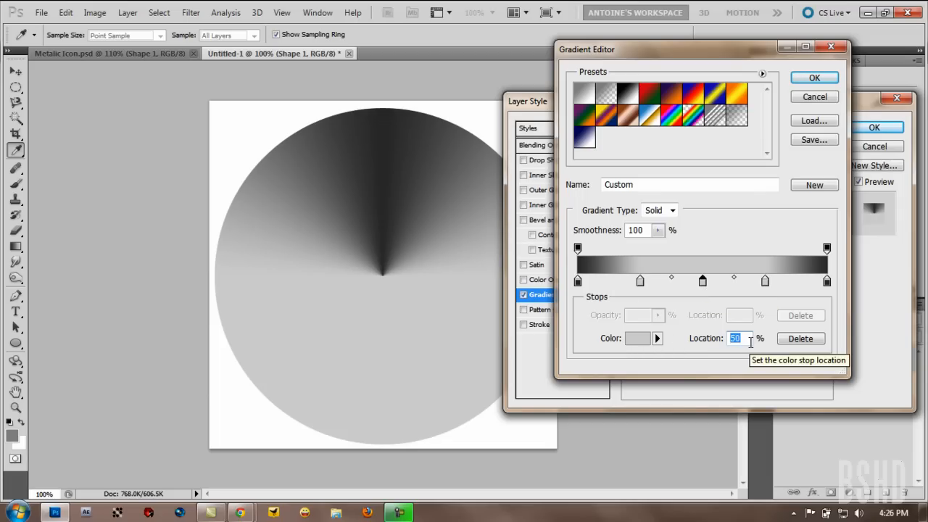
pyautogui.moveTo(660, 357)
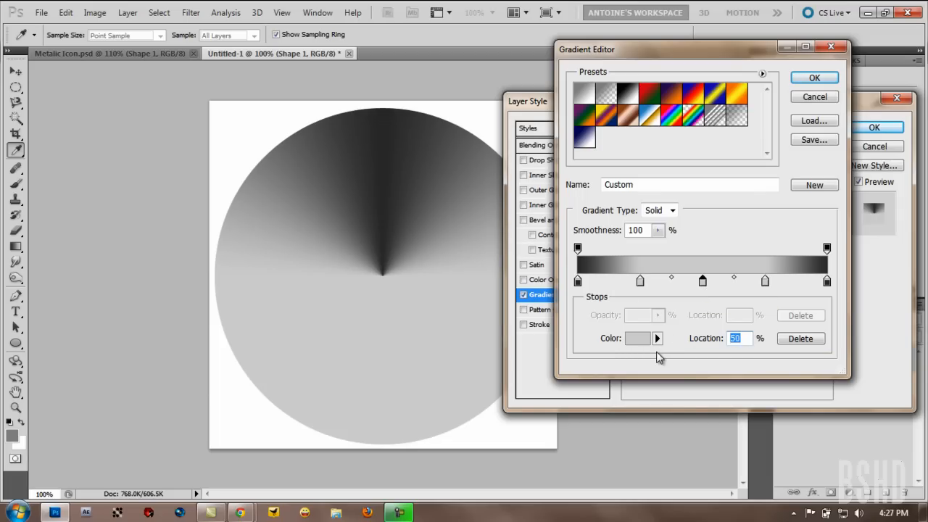
pyautogui.click(637, 338)
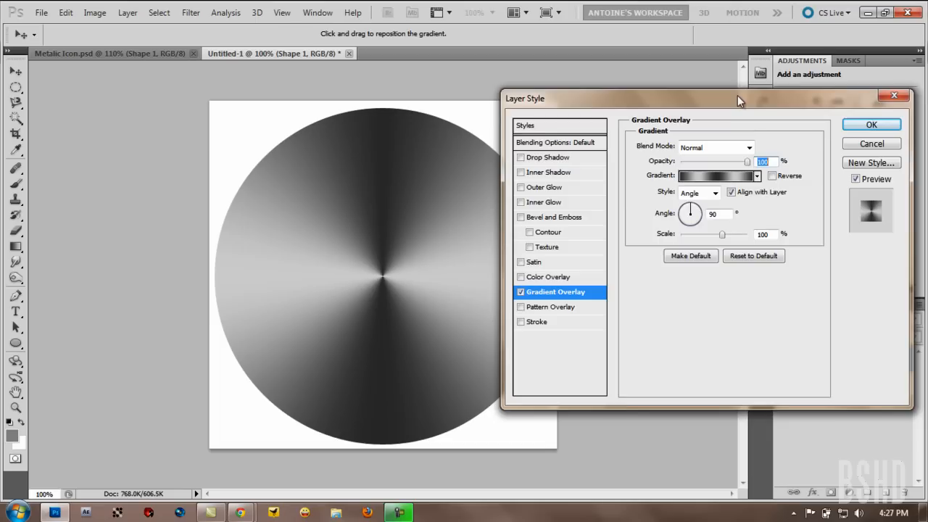
# Apply the gradient overlay and load the Shape 1 circle outline as a selection
pyautogui.click(871, 124)
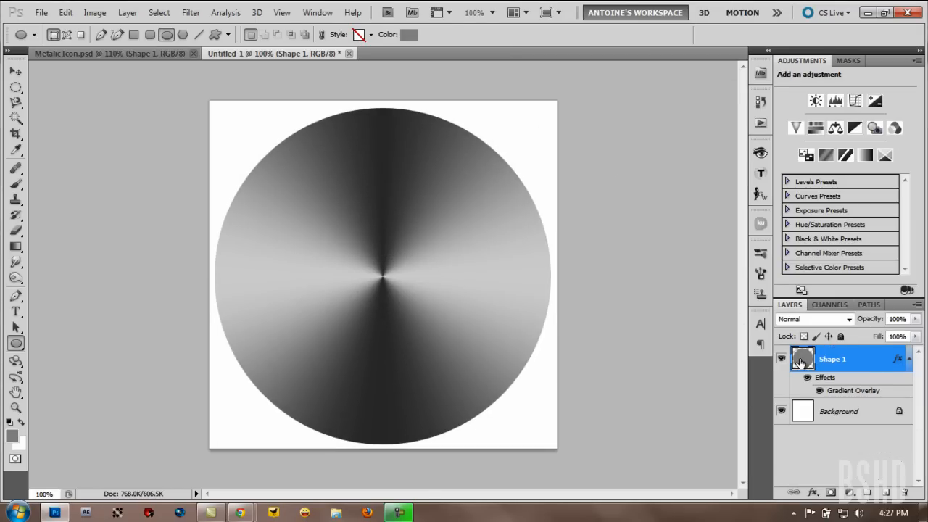
pyautogui.click(803, 359)
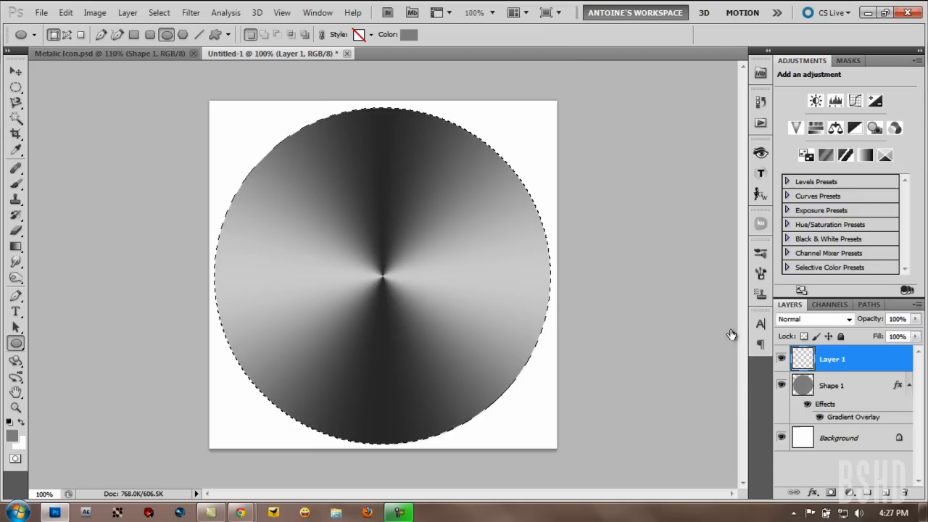
pyautogui.moveTo(125, 109)
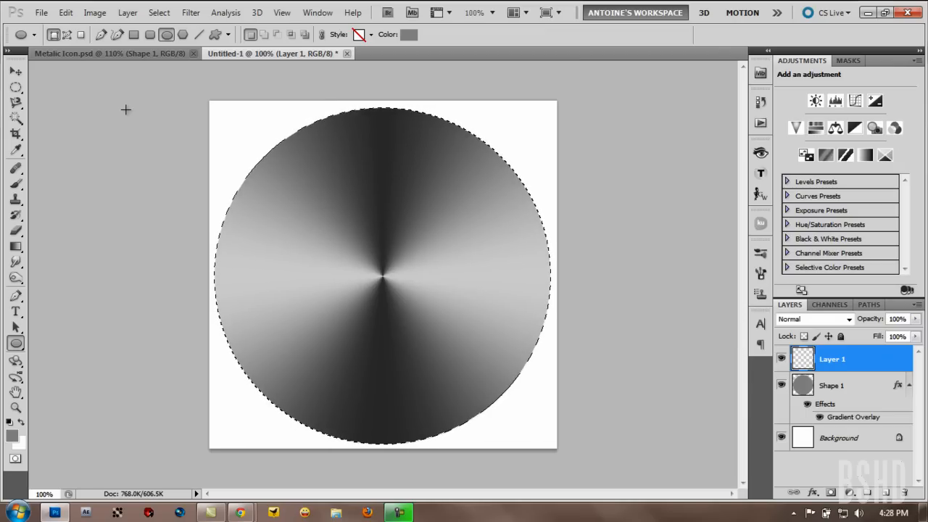
# Contract the circular selection by 15 pixels
pyautogui.click(159, 12)
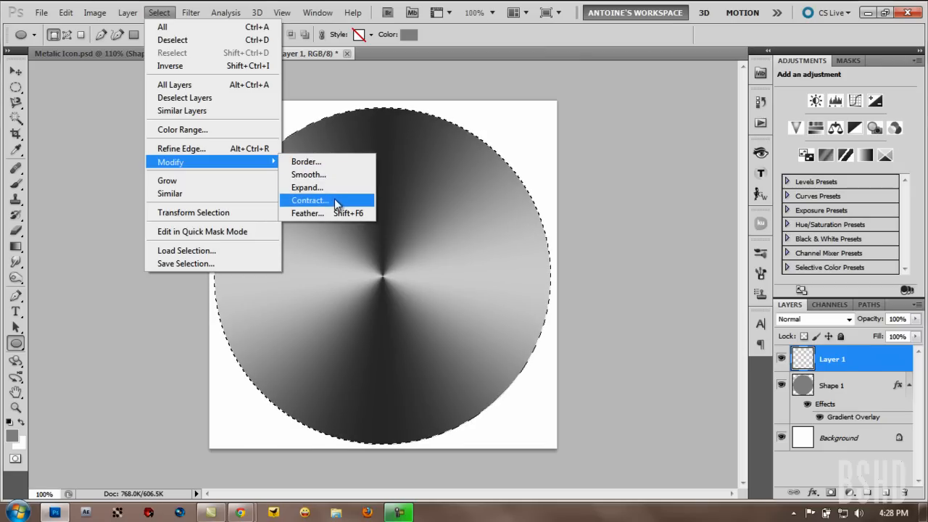
pyautogui.click(309, 200)
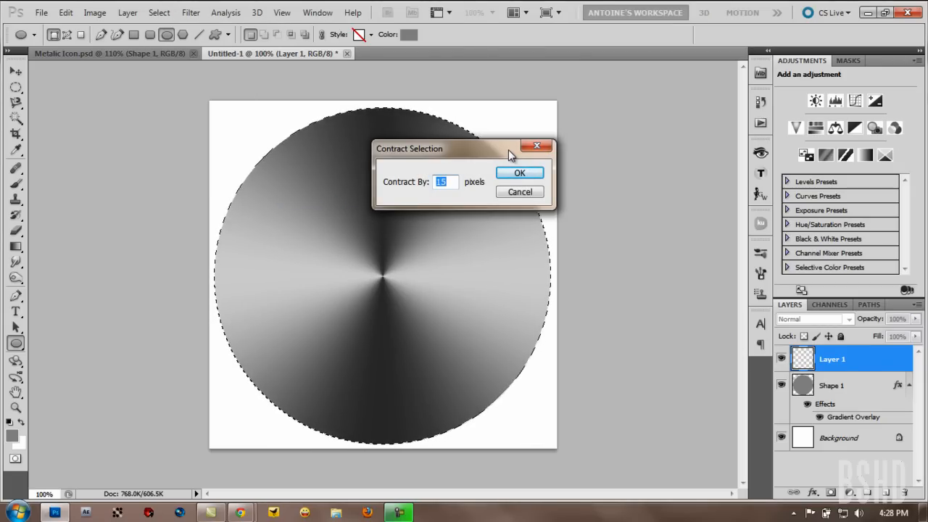
pyautogui.click(519, 173)
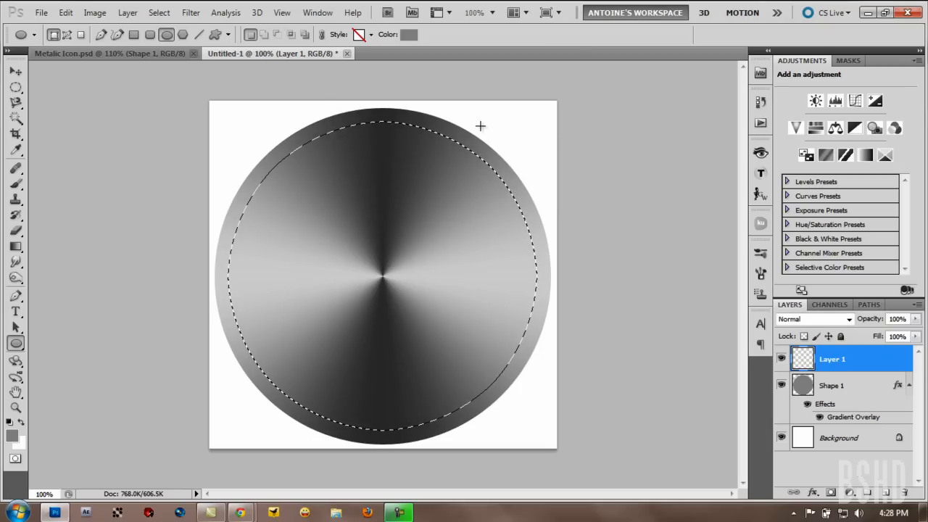
pyautogui.moveTo(618, 209)
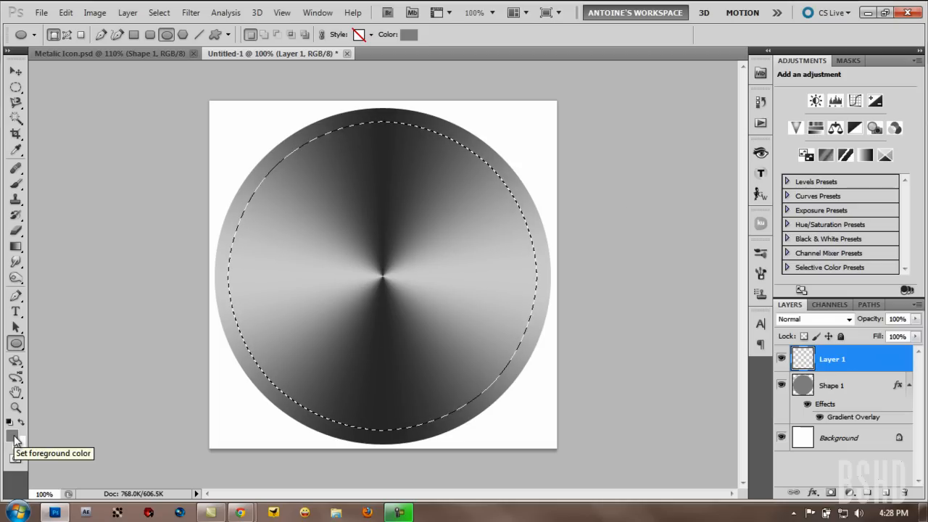
# Fill the contracted selection with a grey foreground colour
pyautogui.click(13, 437)
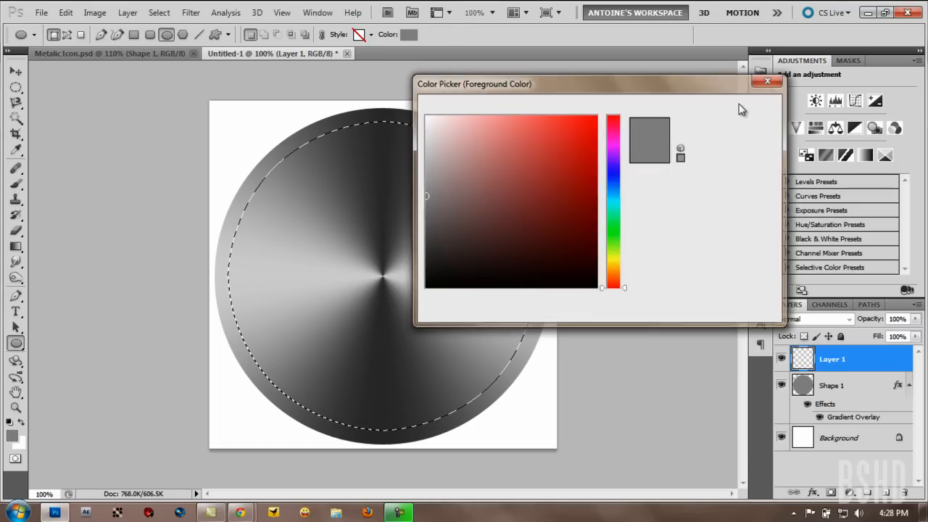
pyautogui.click(767, 80)
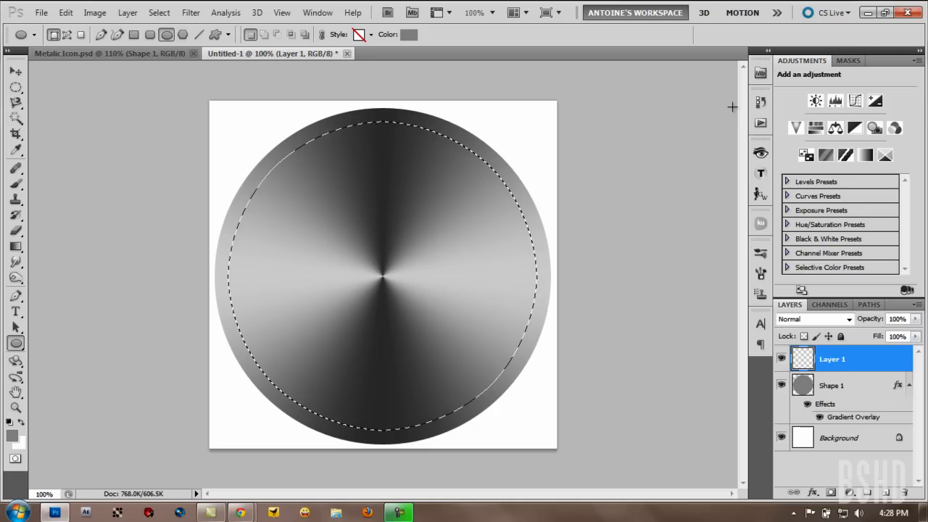
pyautogui.press('alt+Delete')
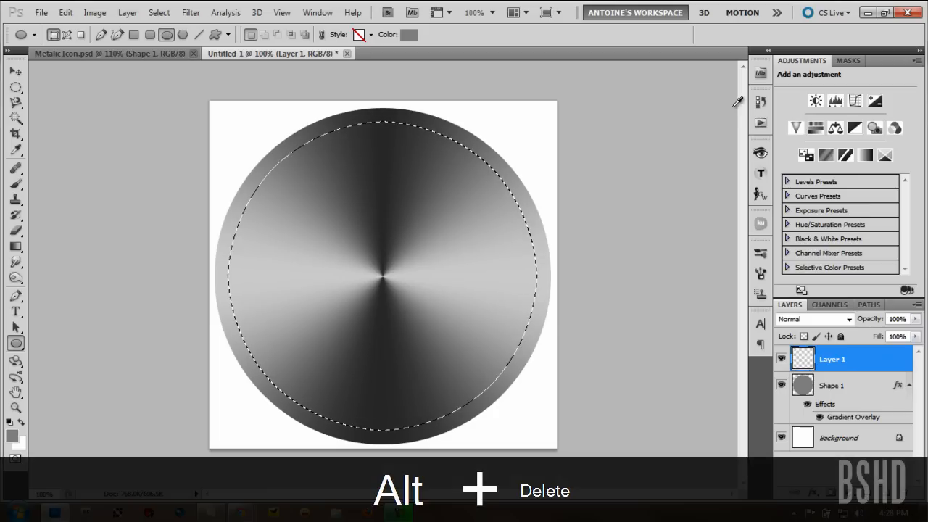
pyautogui.press('alt+Delete')
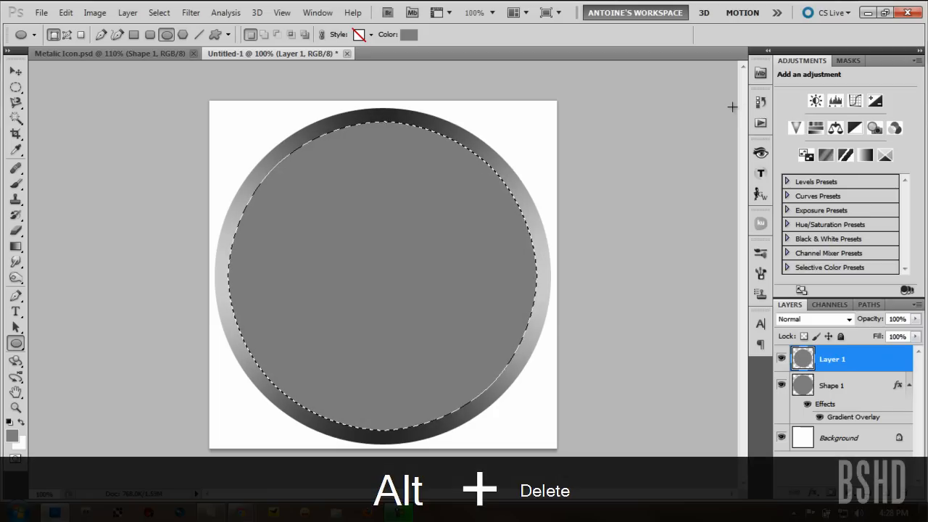
# Start another Select > Modify > Contract of 15 pixels
pyautogui.click(159, 13)
pyautogui.write('15')
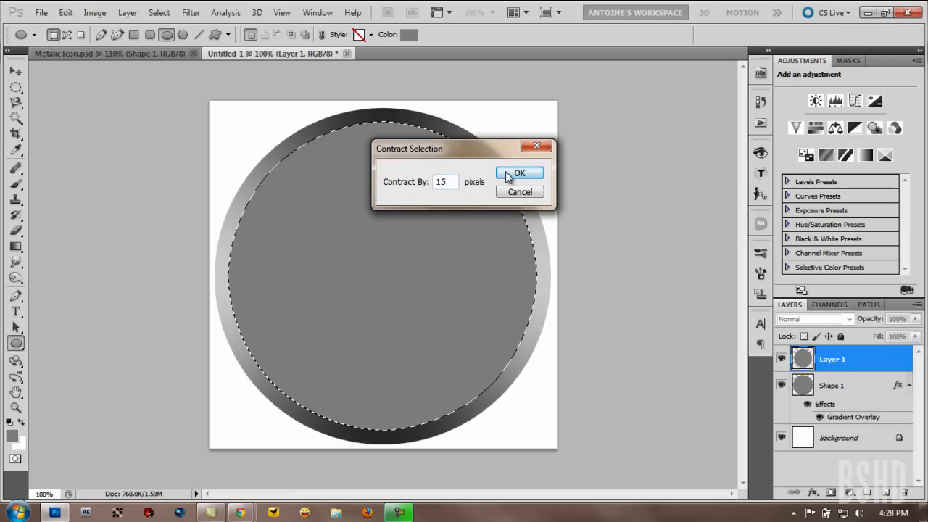
# Confirm the second 15-pixel contraction and invert the selection with Ctrl+Shift+I
pyautogui.click(520, 173)
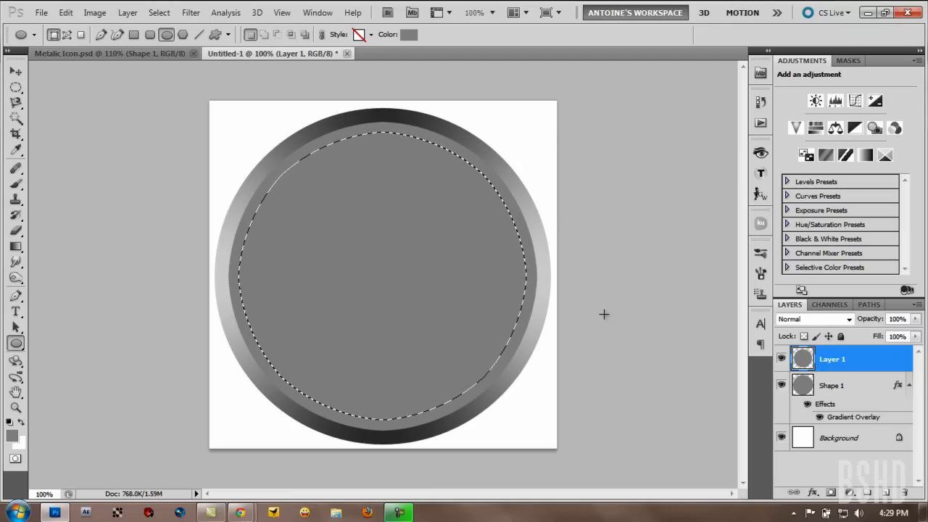
pyautogui.press('ctrl+shift+i')
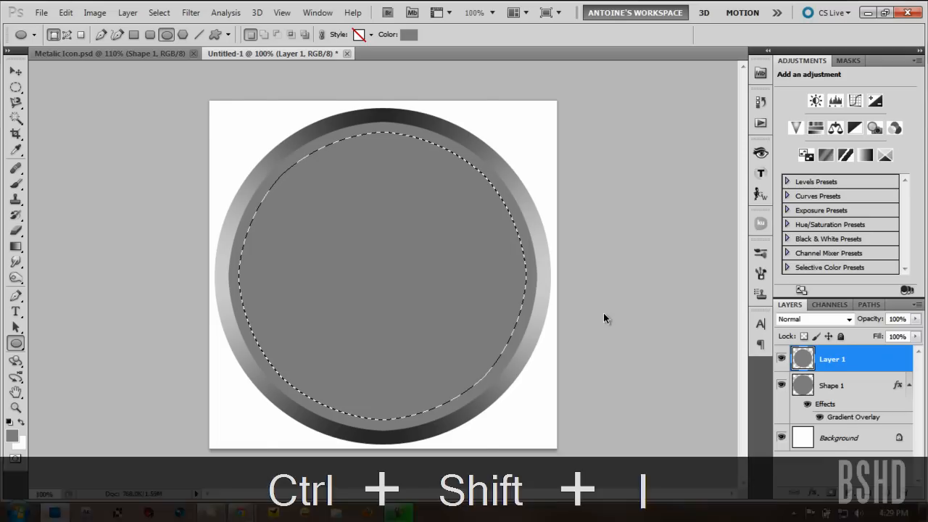
pyautogui.press('ctrl+shift+i')
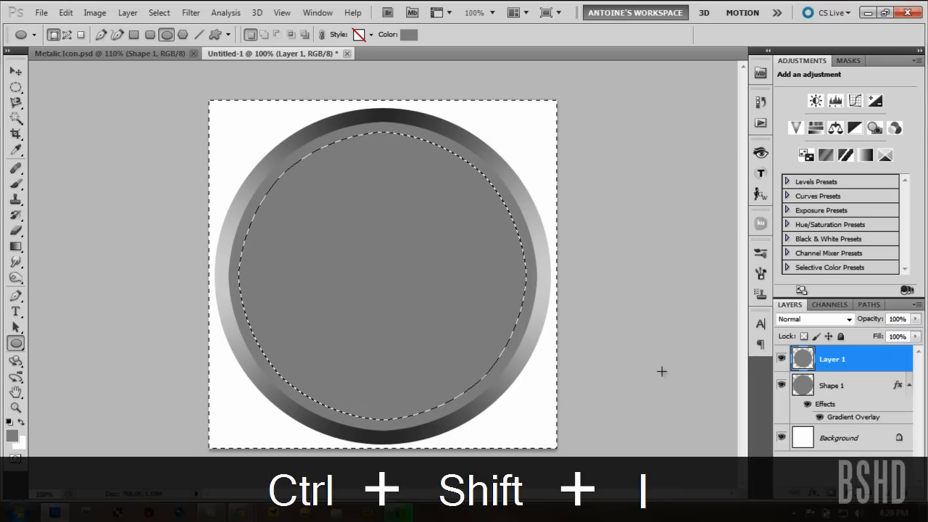
pyautogui.press('ctrl+shift+i')
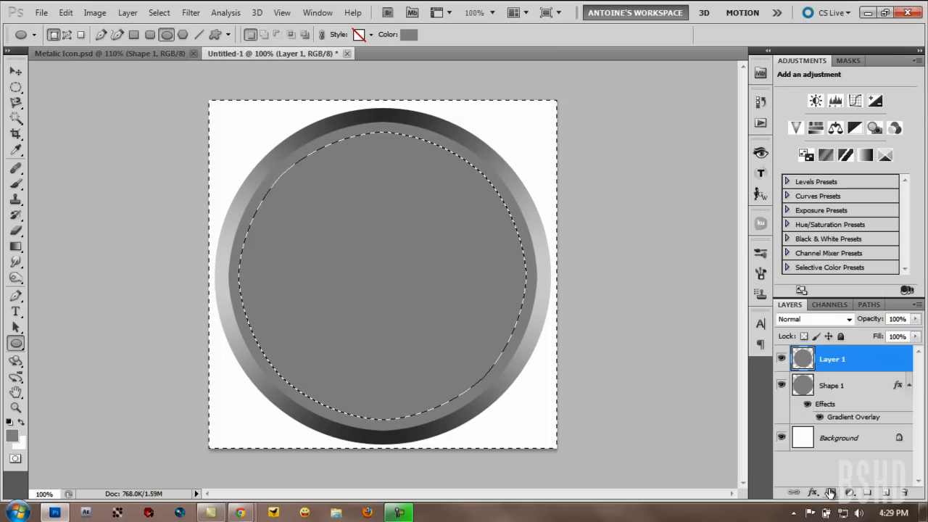
# Mask Layer 1 down to a thin grey ring and give it an Inner Shadow
pyautogui.click(813, 493)
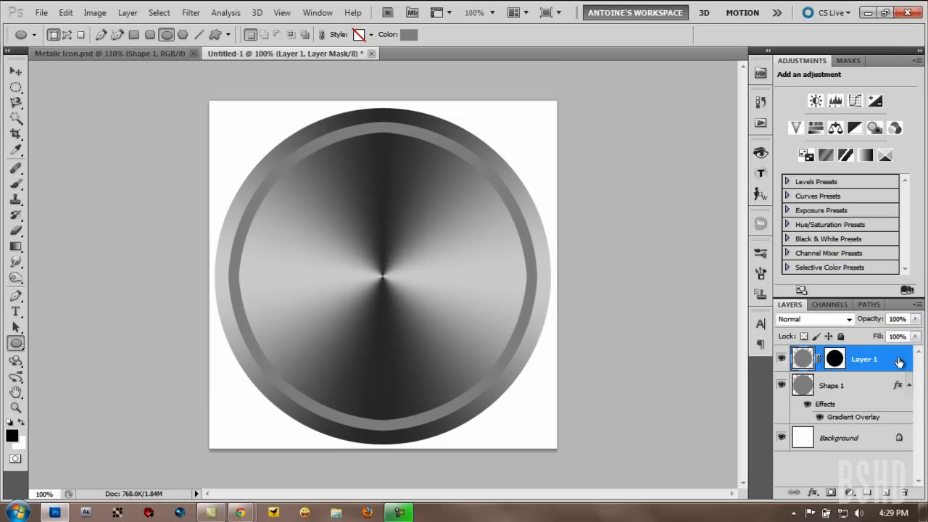
pyautogui.doubleClick(863, 359)
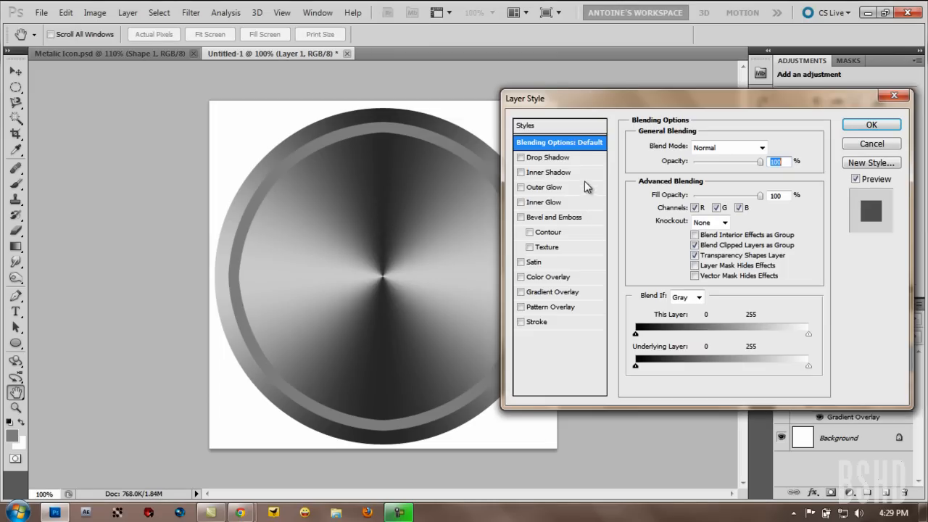
pyautogui.click(549, 172)
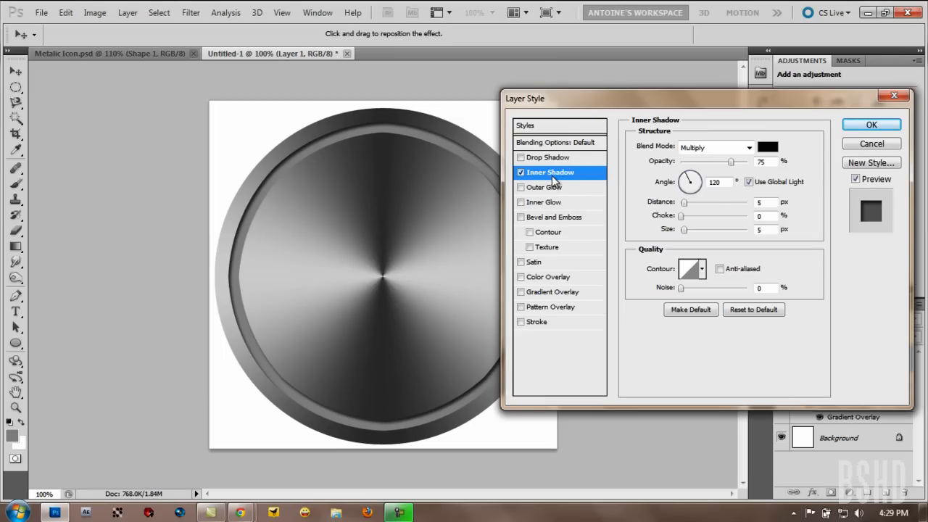
pyautogui.moveTo(794, 137)
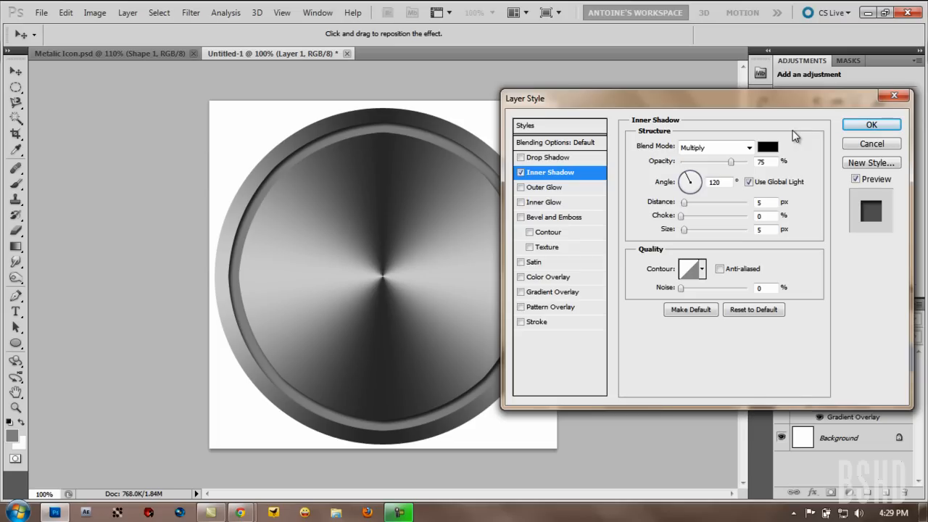
pyautogui.moveTo(797, 263)
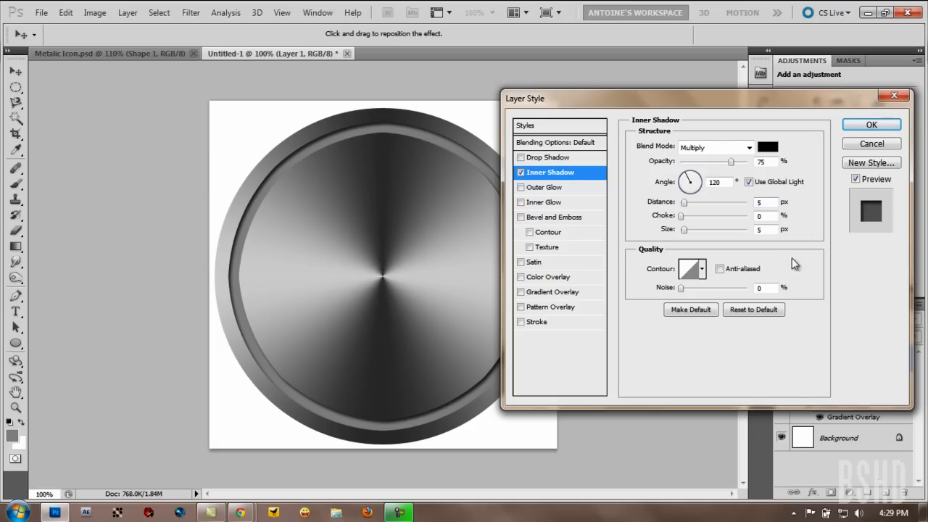
pyautogui.moveTo(589, 298)
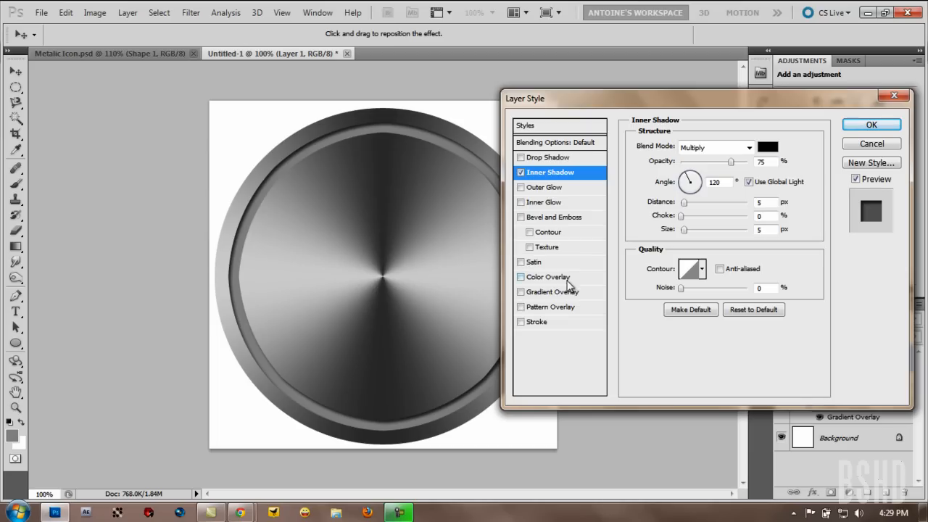
# Add a black Color Overlay at 36% opacity to the ring and apply the style
pyautogui.click(550, 277)
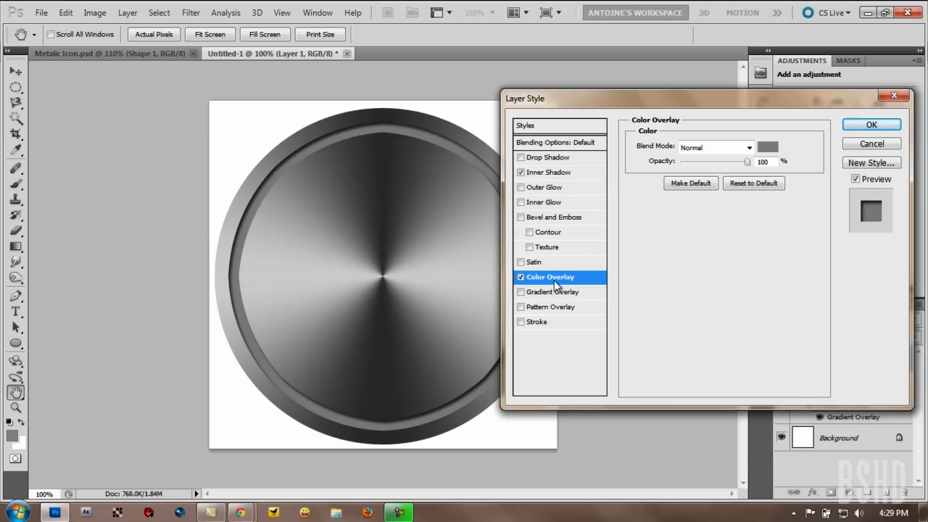
pyautogui.moveTo(796, 152)
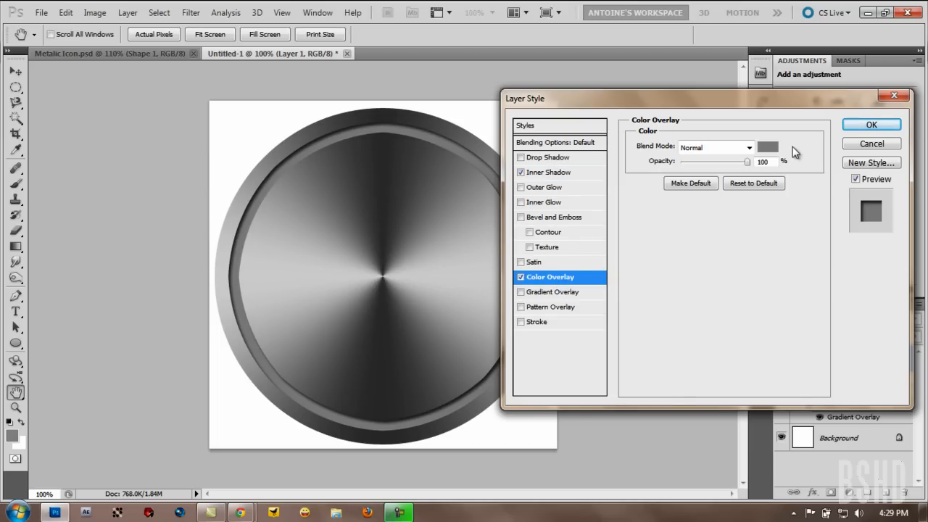
pyautogui.click(768, 146)
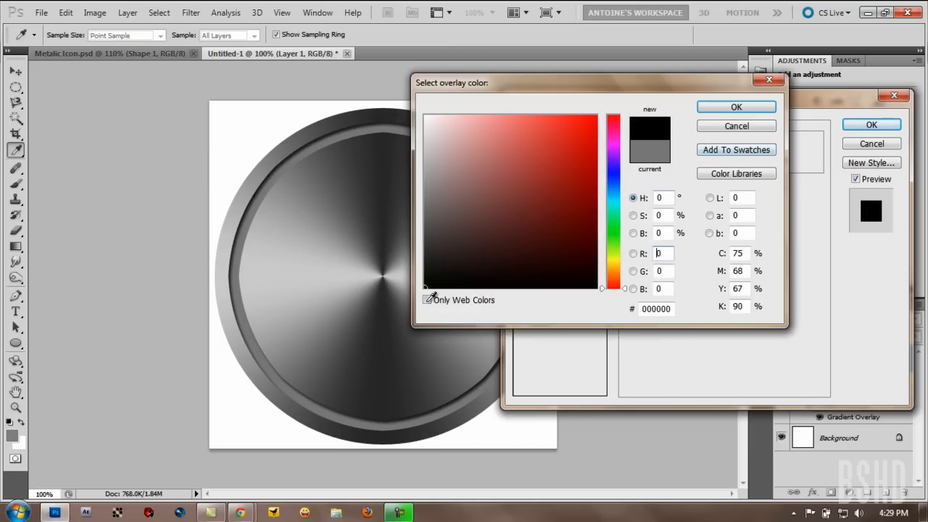
pyautogui.click(736, 107)
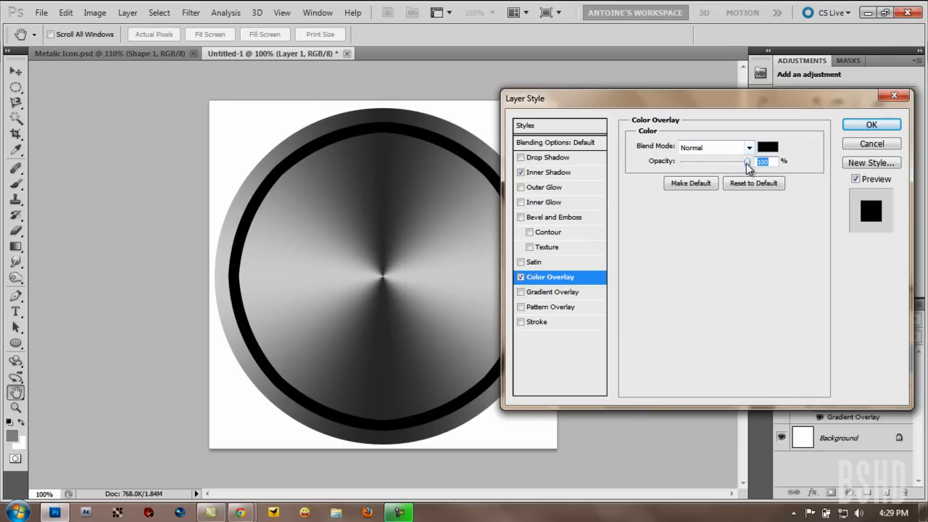
pyautogui.moveTo(747, 161); pyautogui.dragTo(702, 161)
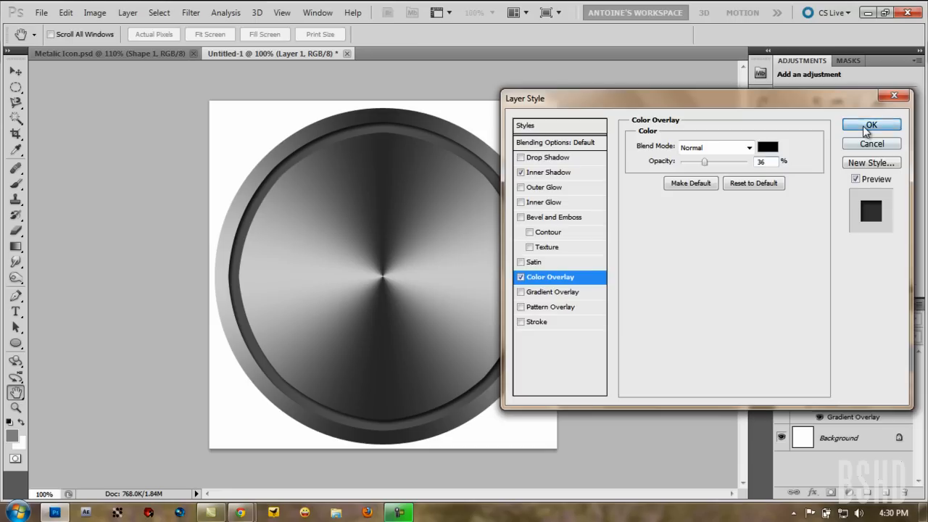
pyautogui.click(872, 124)
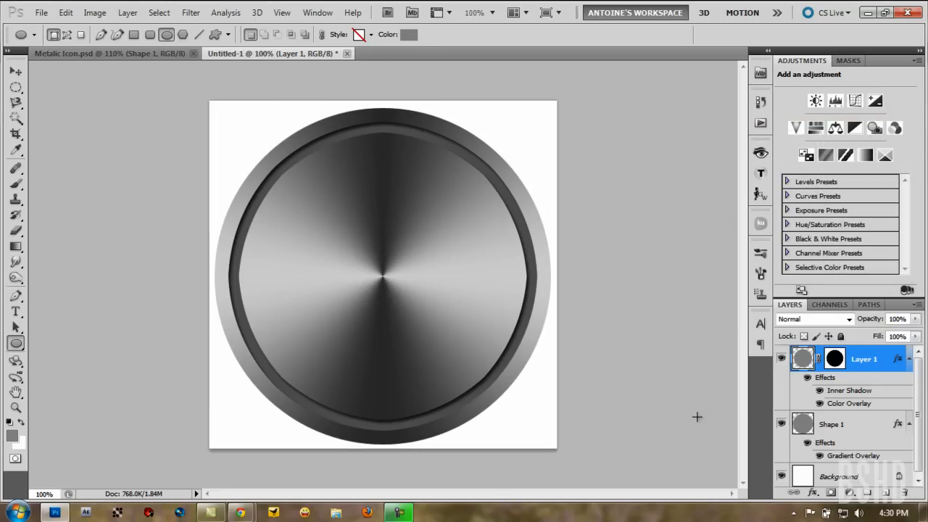
# Create a new top layer and fill it with white using Ctrl+Delete
pyautogui.click(831, 492)
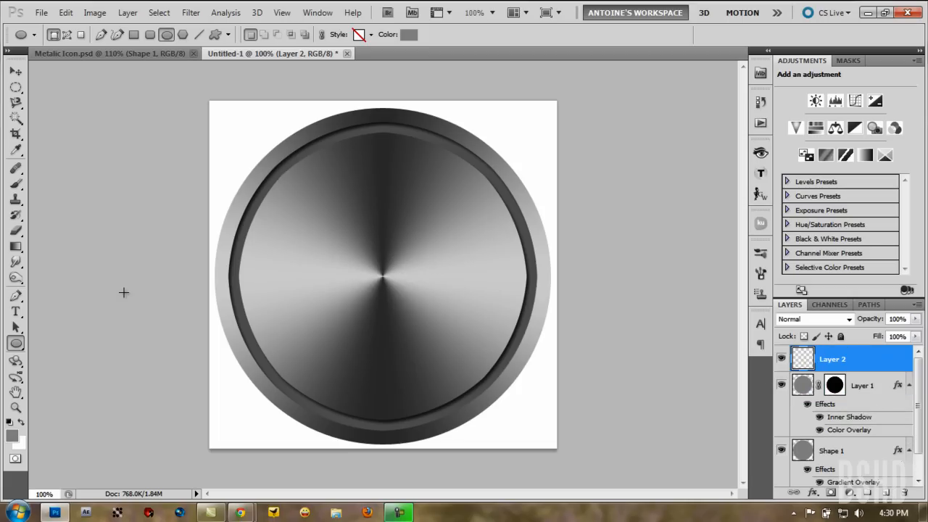
pyautogui.press('ctrl+delete')
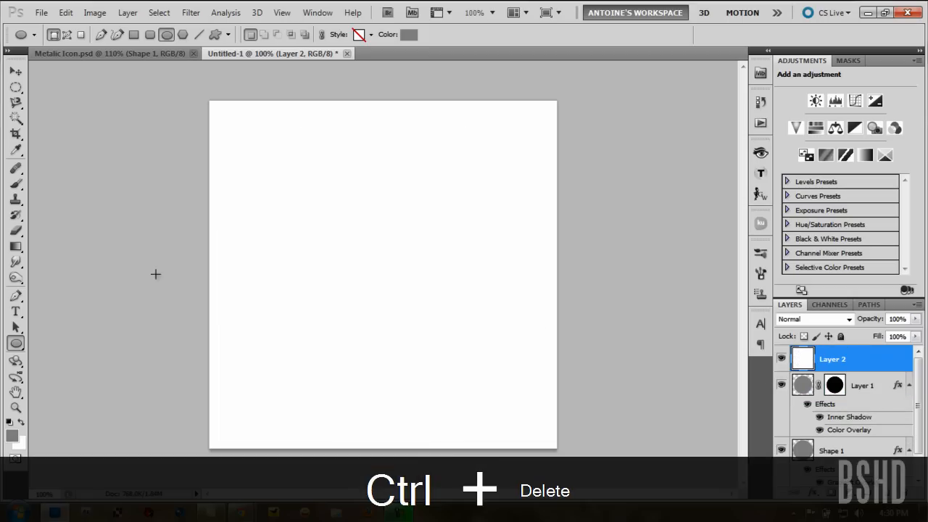
pyautogui.click(190, 12)
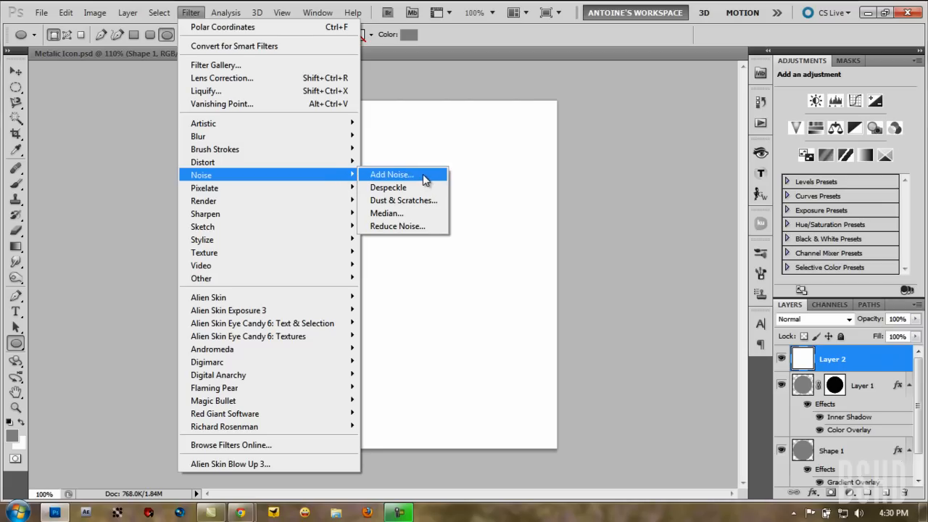
# Add 20% monochromatic Gaussian noise to the blank Layer 2
pyautogui.click(391, 174)
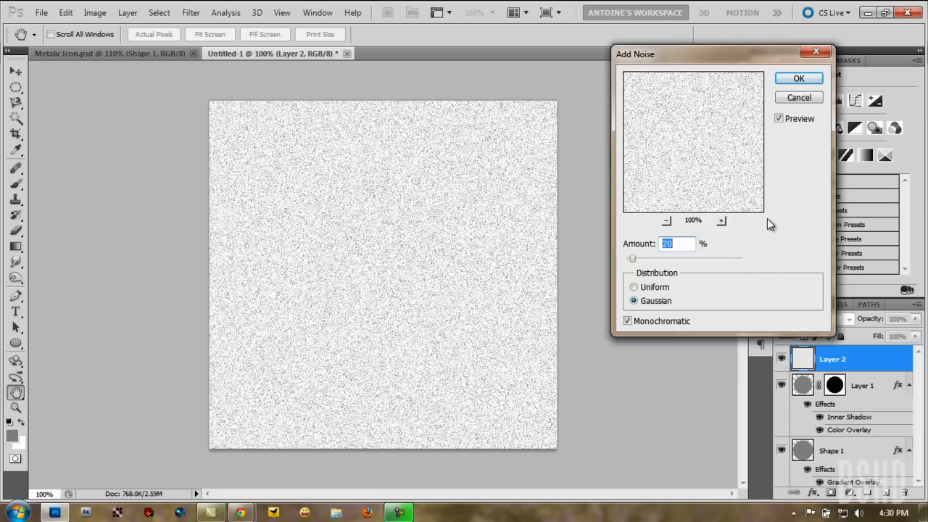
pyautogui.moveTo(674, 281)
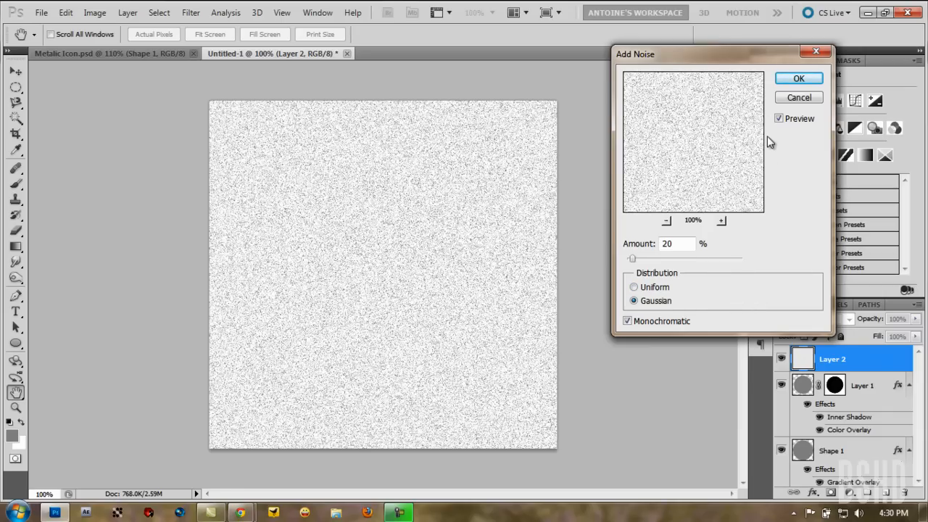
pyautogui.moveTo(772, 169)
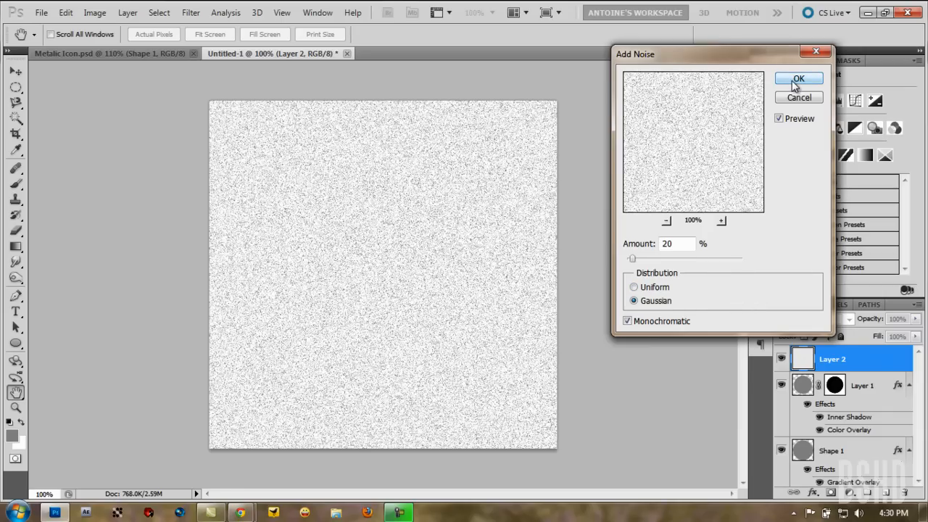
pyautogui.click(799, 78)
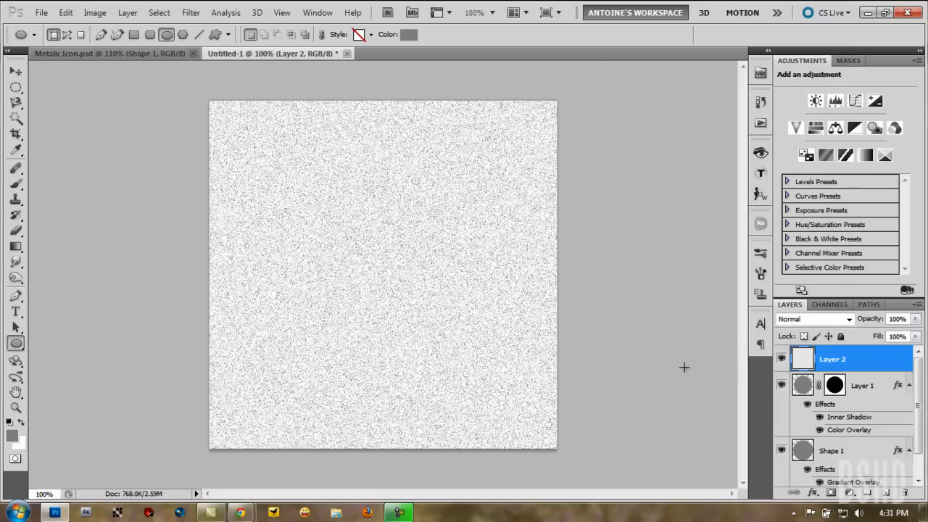
pyautogui.moveTo(187, 29)
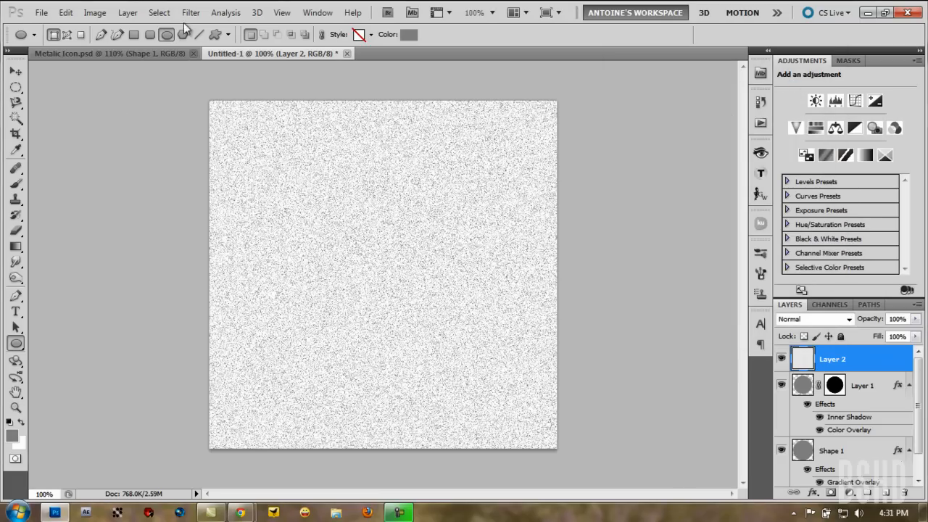
# Apply a Motion Blur at 0° angle and 60-pixel distance to the noise layer
pyautogui.click(226, 13)
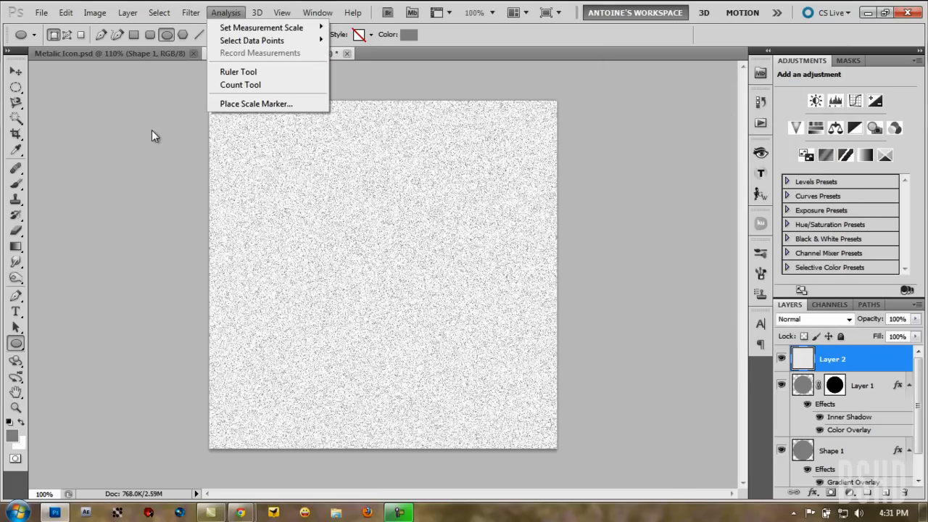
pyautogui.click(190, 12)
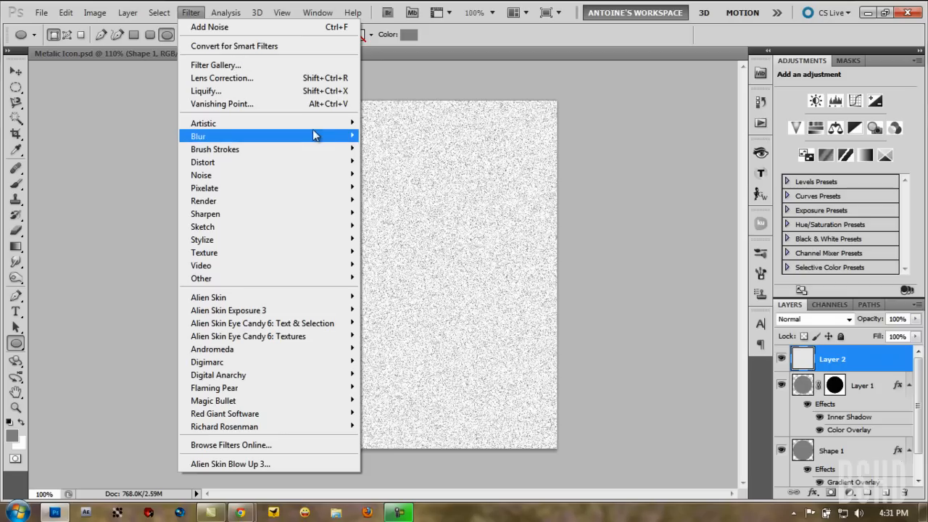
pyautogui.moveTo(394, 213)
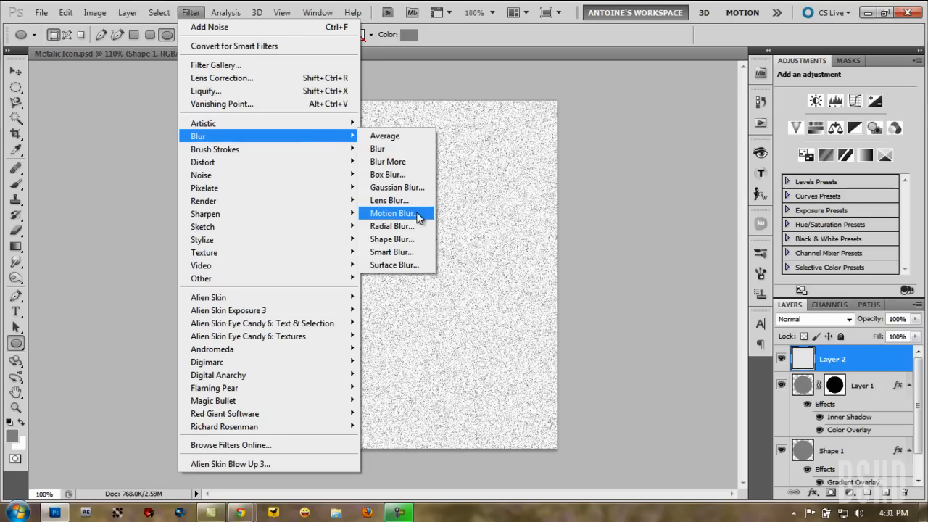
pyautogui.click(393, 213)
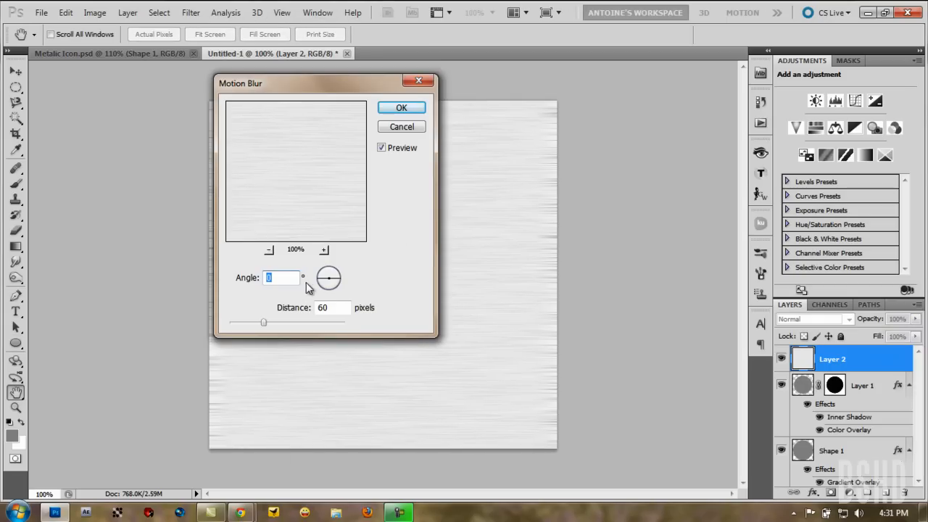
pyautogui.moveTo(301, 293)
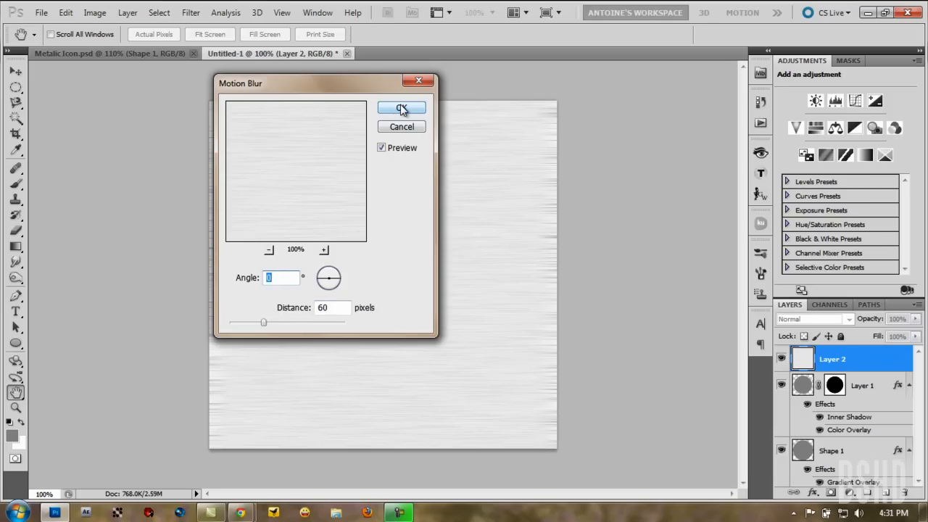
pyautogui.click(402, 109)
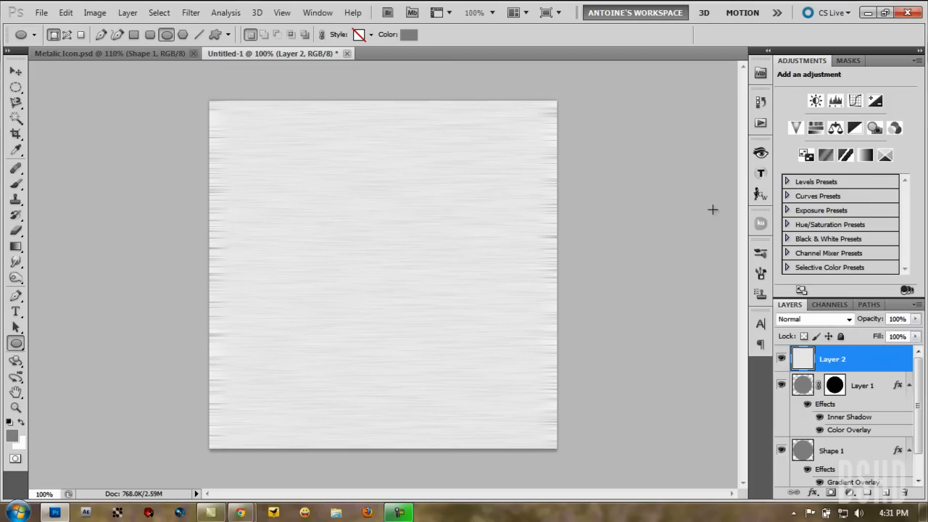
pyautogui.moveTo(114, 82)
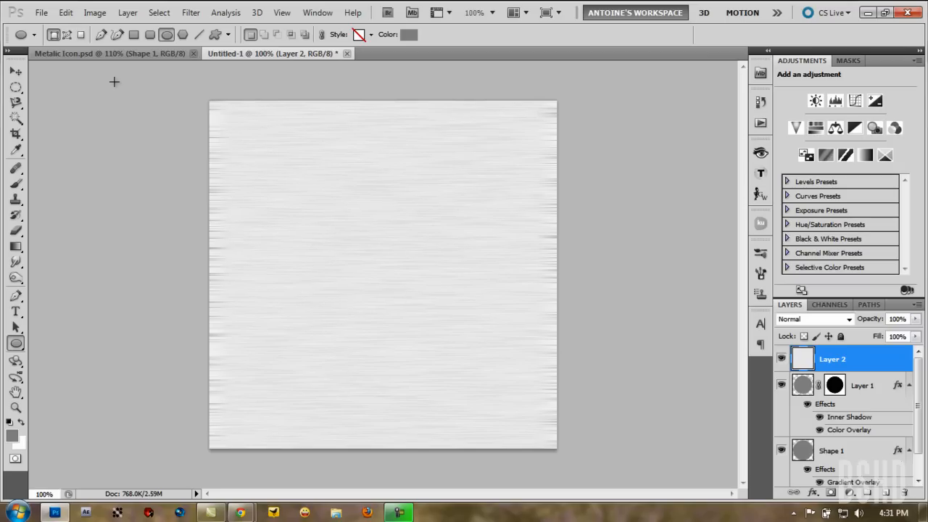
pyautogui.moveTo(107, 55)
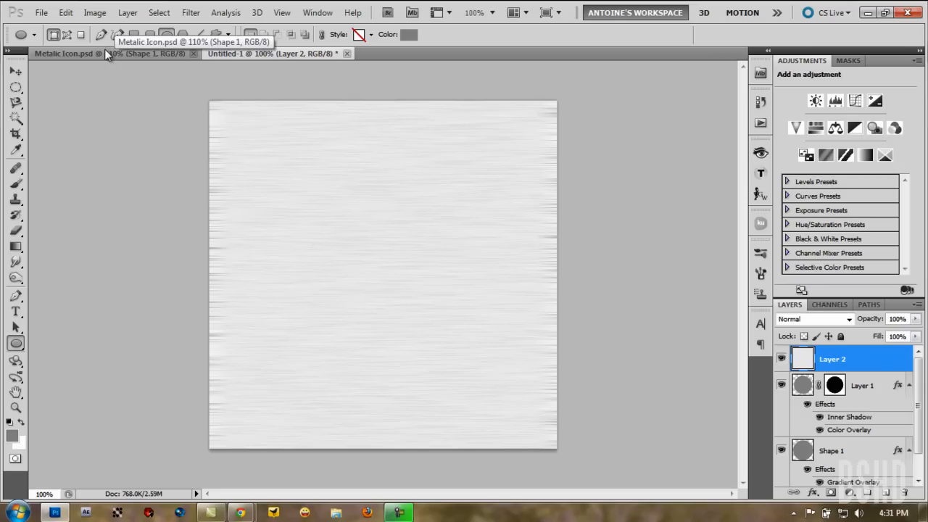
# Darken the streaked texture's midtones with Levels at 0.45 and select its layer
pyautogui.click(95, 12)
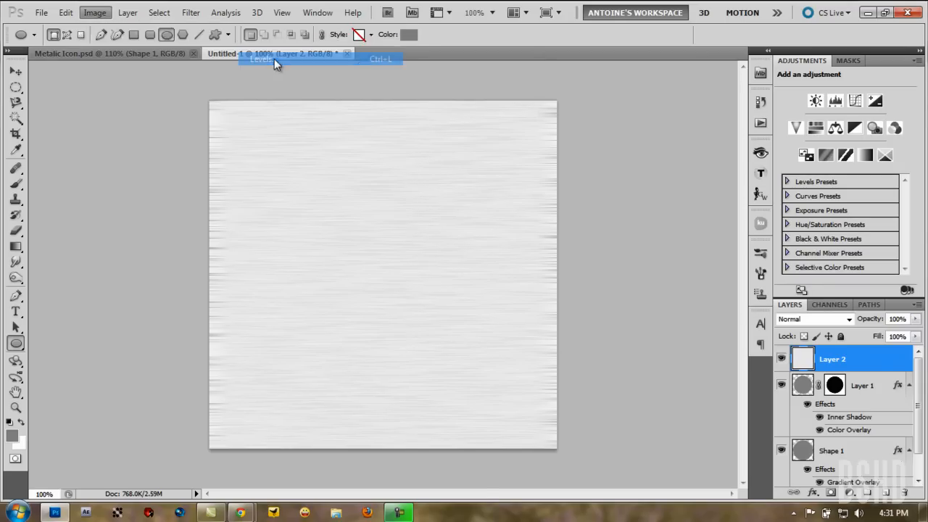
pyautogui.click(261, 59)
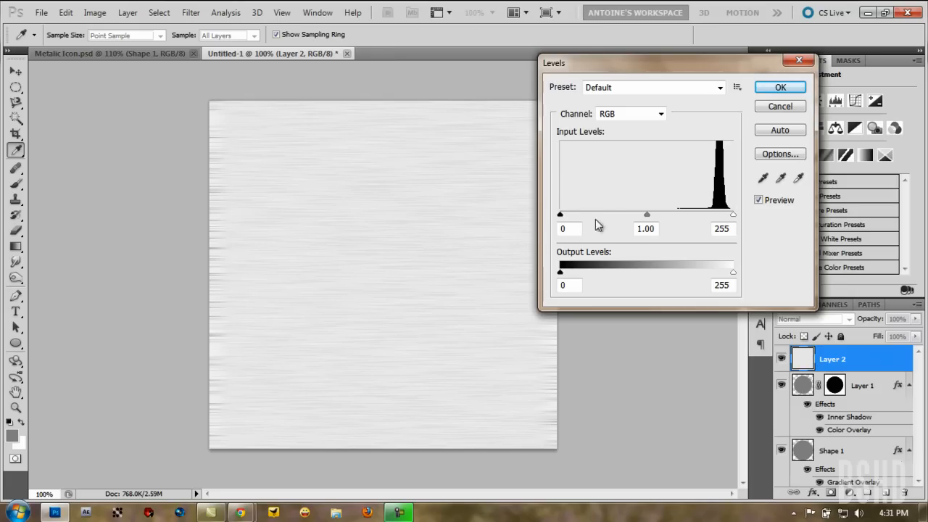
pyautogui.moveTo(648, 221)
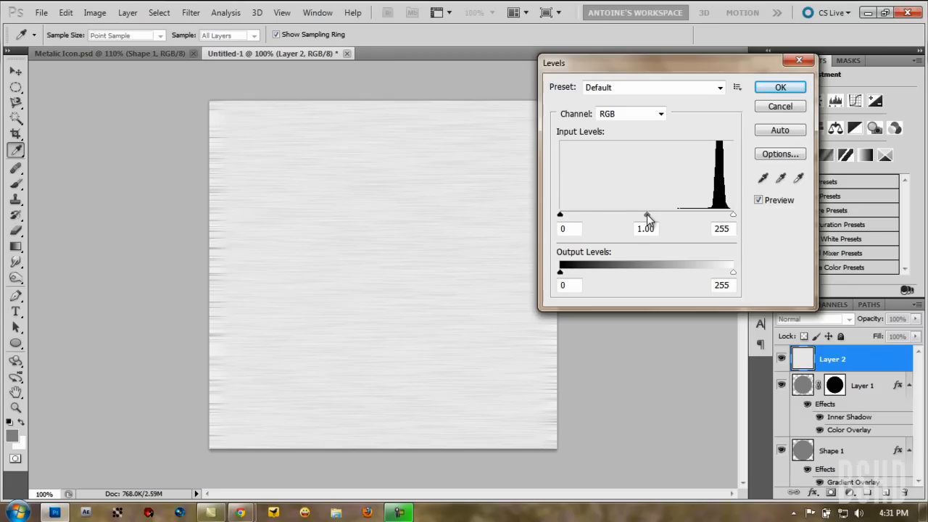
pyautogui.moveTo(647, 214); pyautogui.dragTo(668, 214)
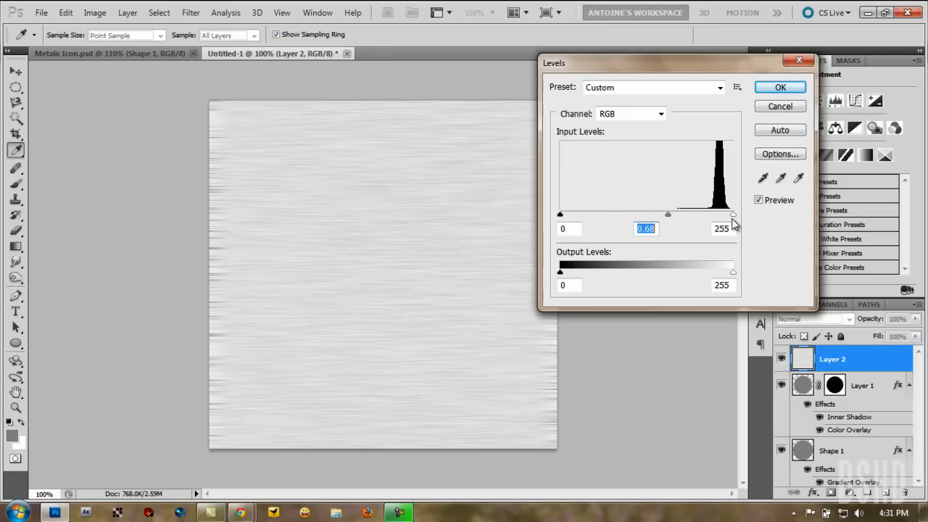
pyautogui.moveTo(667, 215); pyautogui.dragTo(687, 215)
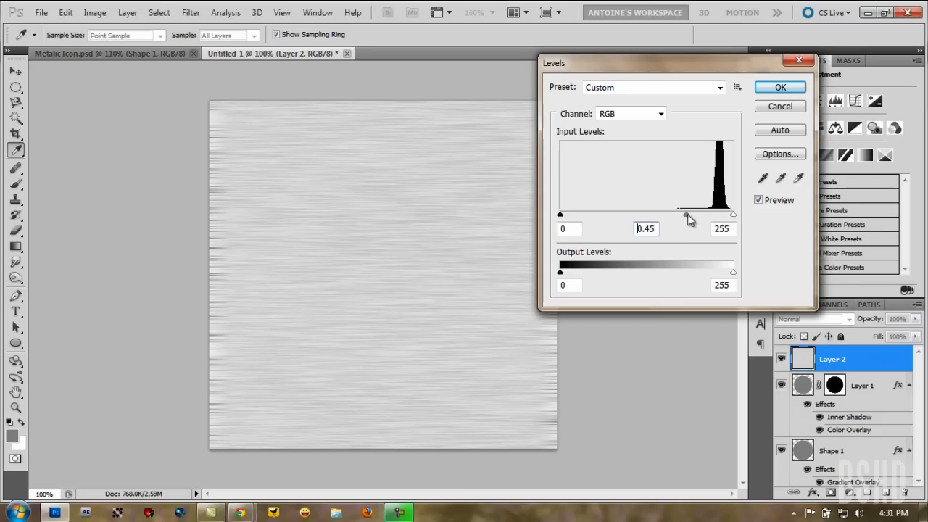
pyautogui.click(781, 87)
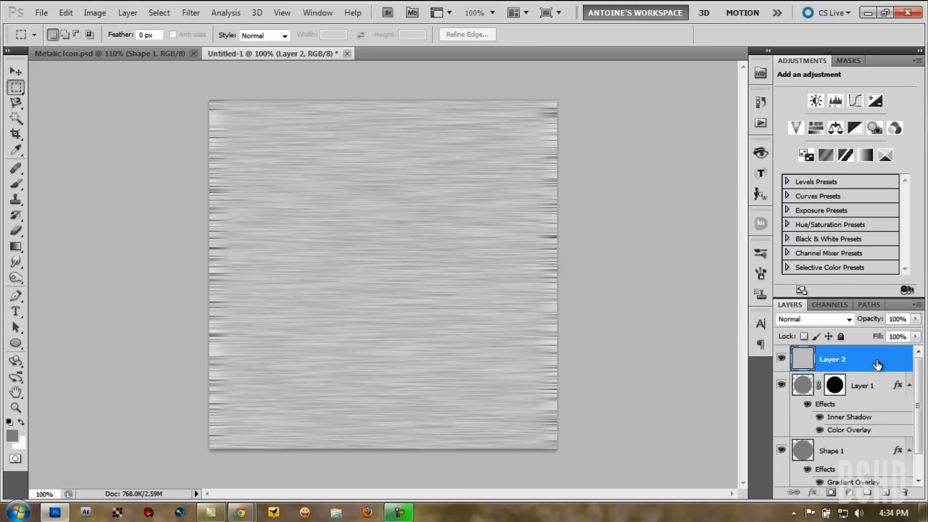
pyautogui.click(849, 430)
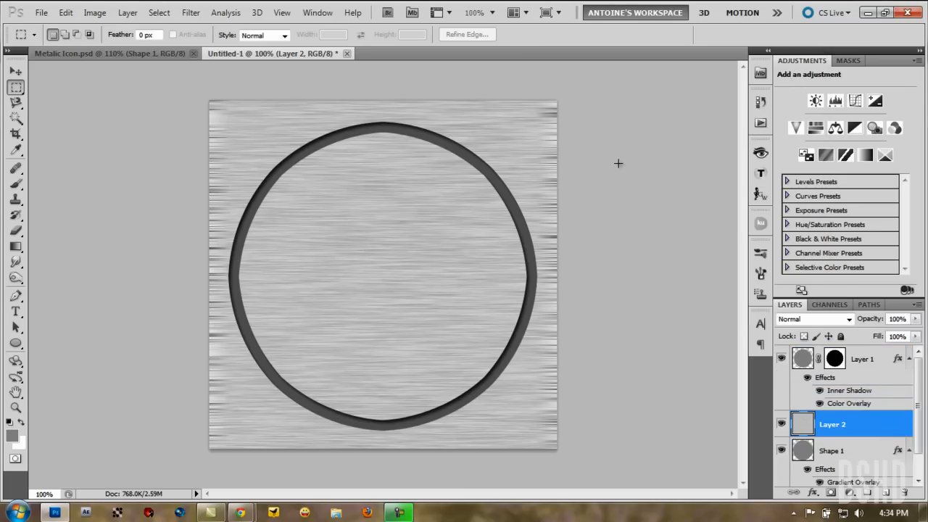
pyautogui.moveTo(597, 159)
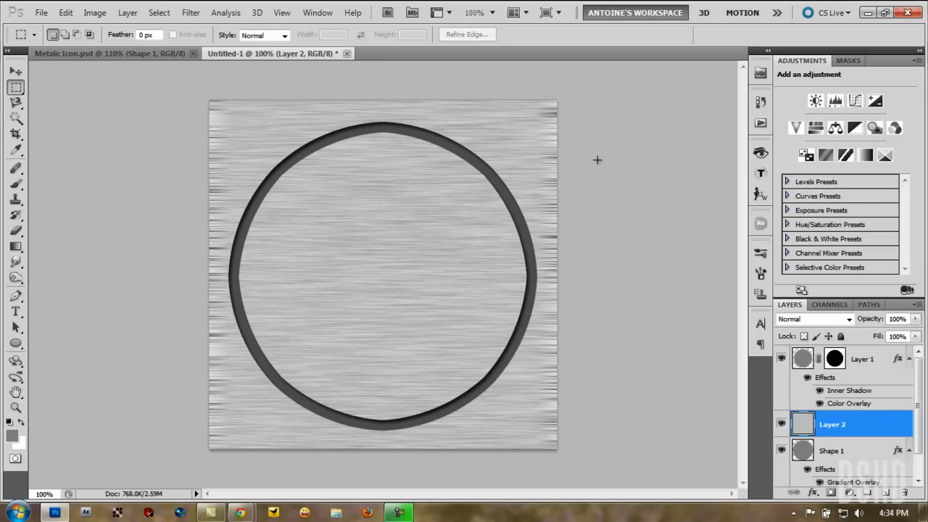
pyautogui.moveTo(113, 71)
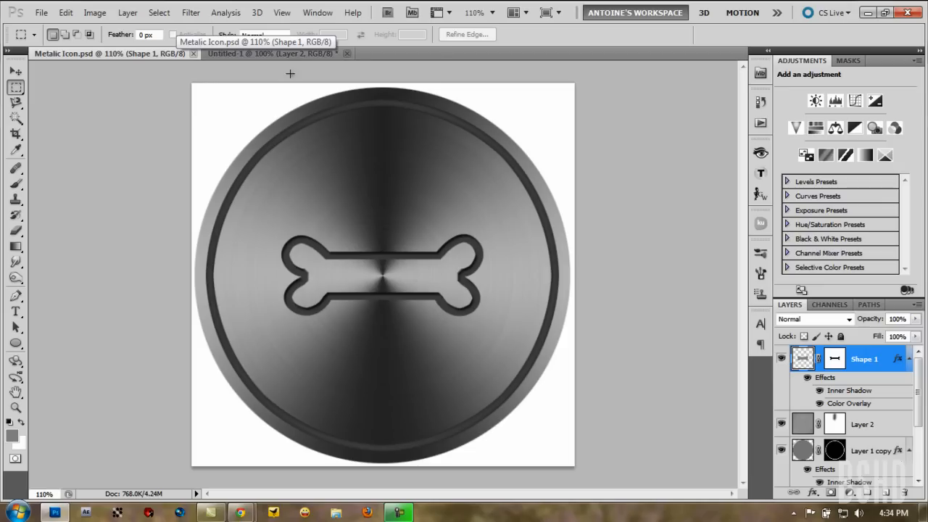
# Return to the texture document after viewing the reference icon
pyautogui.click(833, 424)
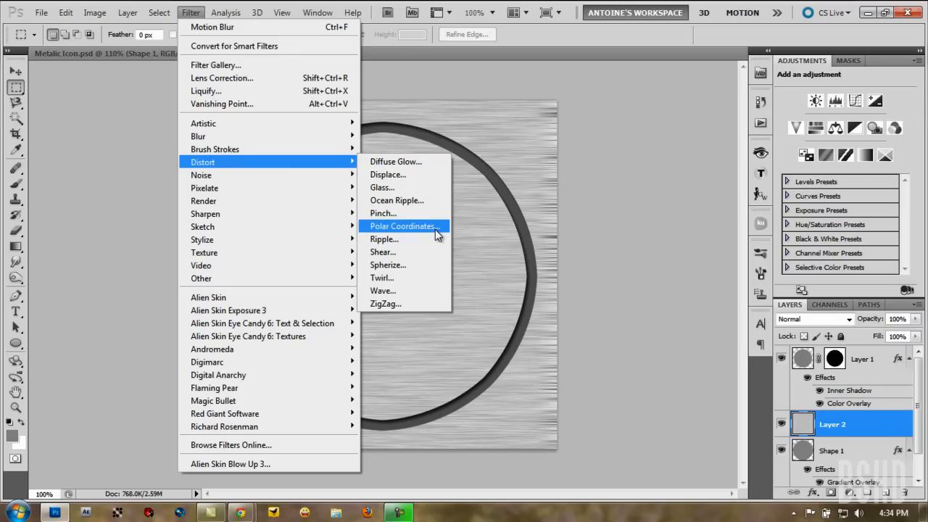
# Apply Polar Coordinates (Rectangular to Polar) to the texture and deselect
pyautogui.click(404, 226)
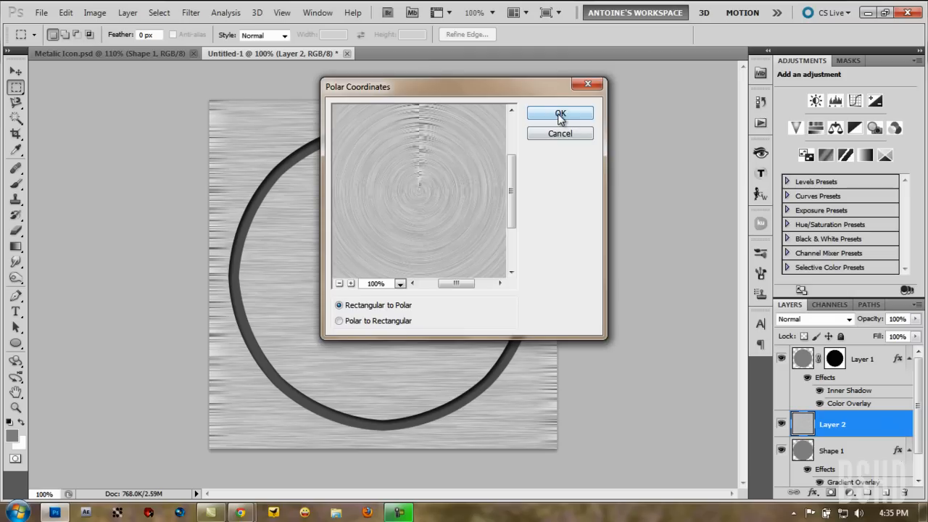
pyautogui.click(559, 114)
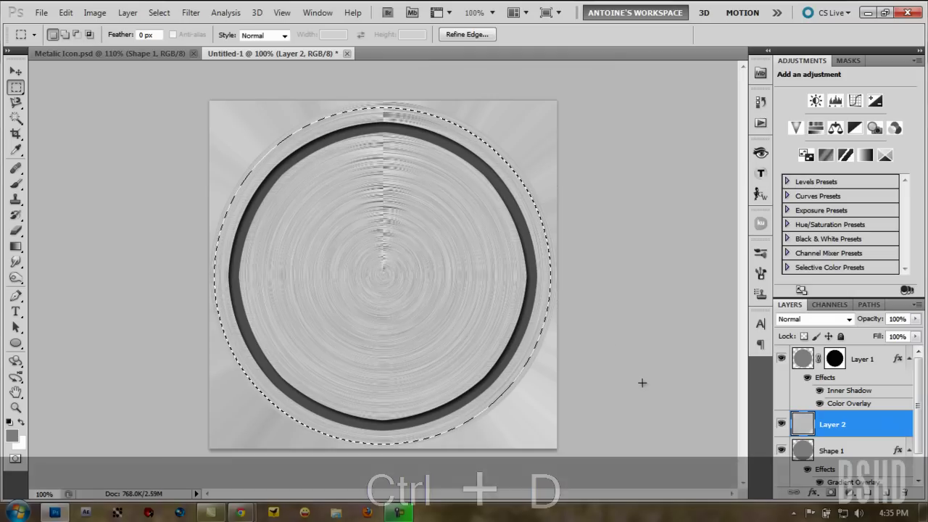
pyautogui.press('ctrl+d')
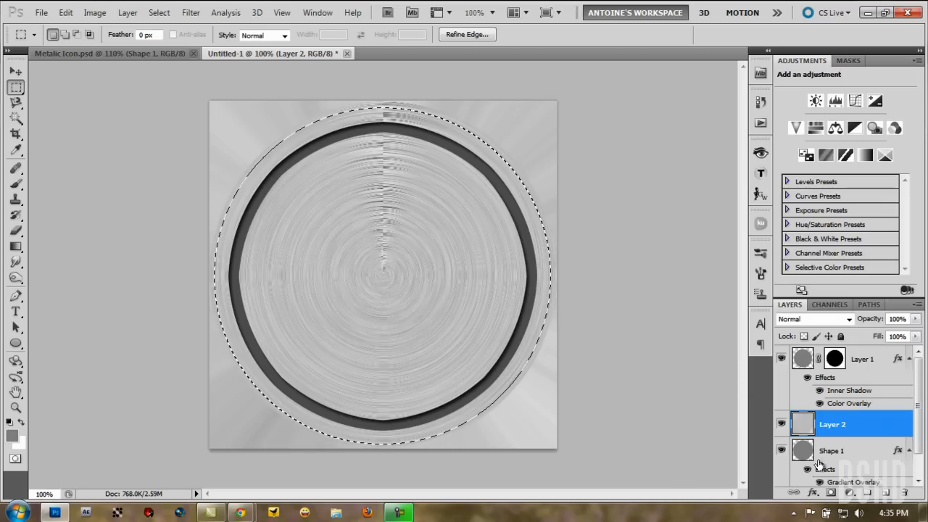
# Add a layer mask trimming the radial brushed layer to the circular selection
pyautogui.click(831, 493)
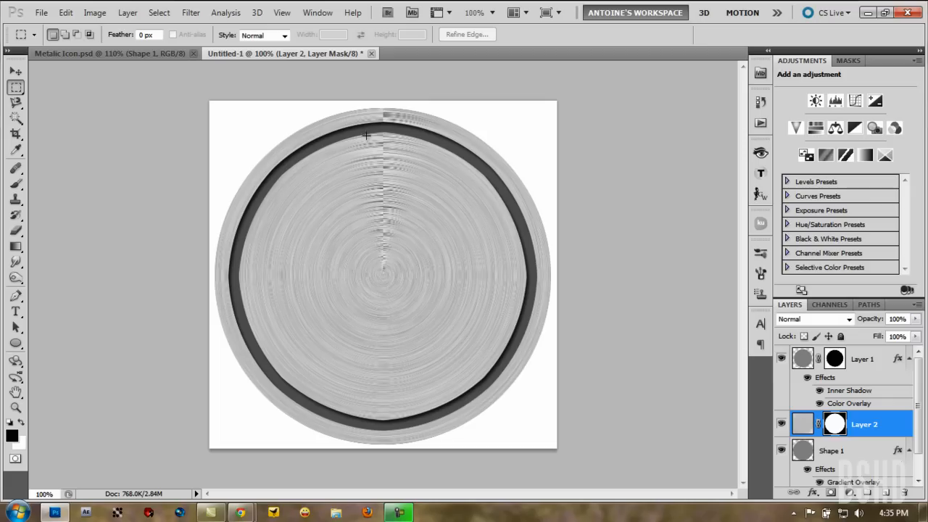
pyautogui.moveTo(555, 423)
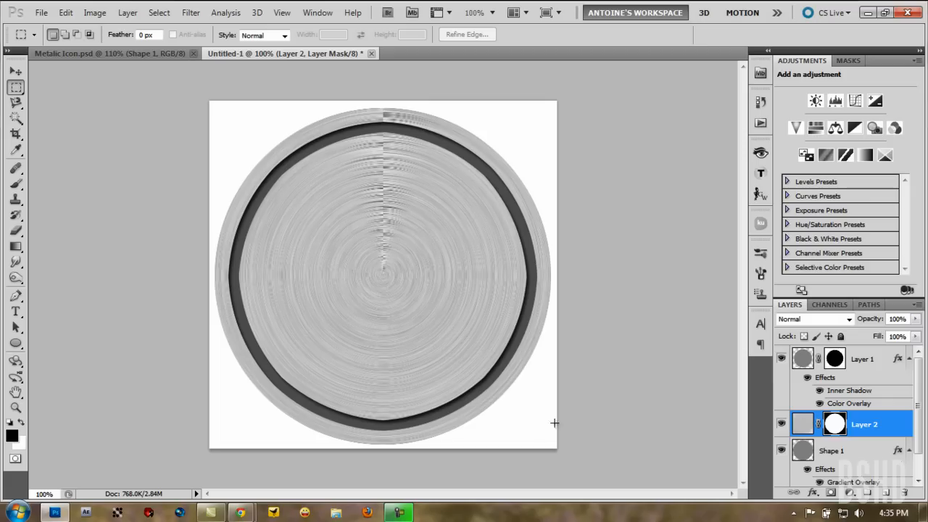
pyautogui.moveTo(550, 167)
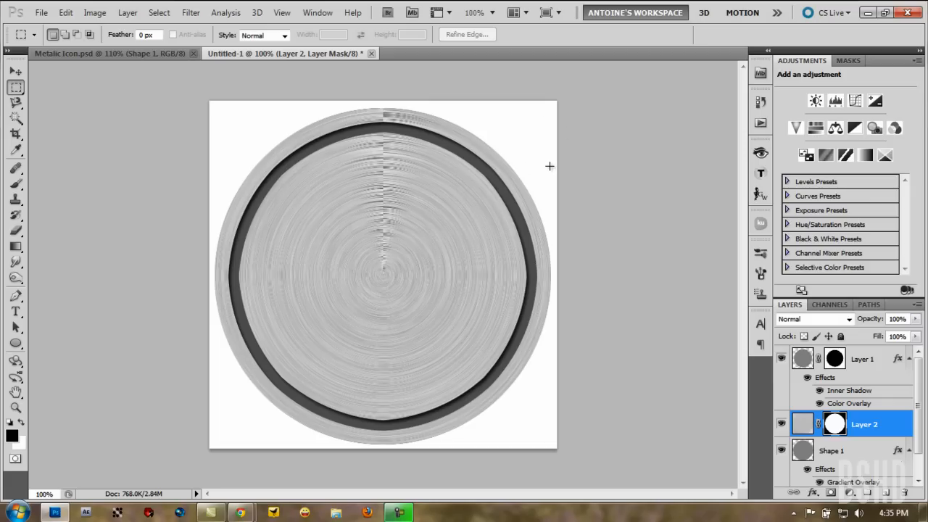
pyautogui.moveTo(435, 360)
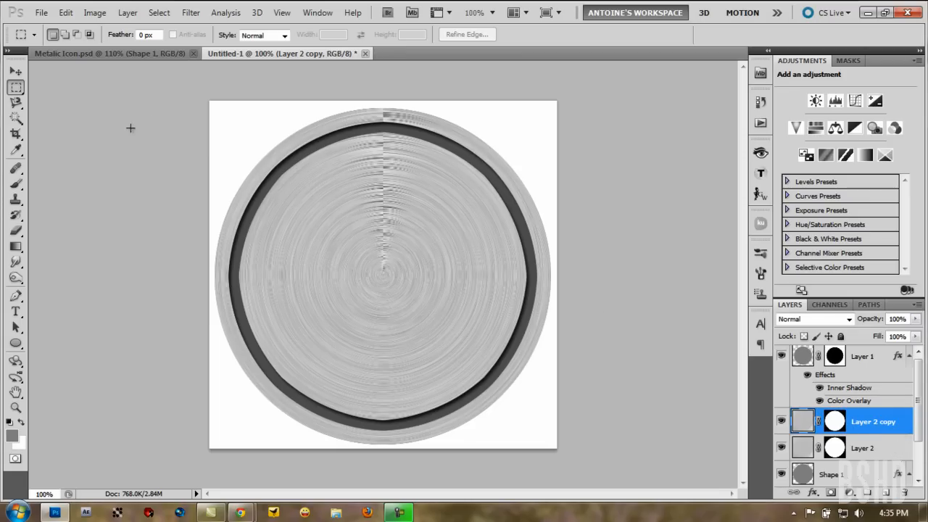
# Flip Layer 2 copy with Free Transform at -100% width and height, and commit
pyautogui.press('ctrl+t')
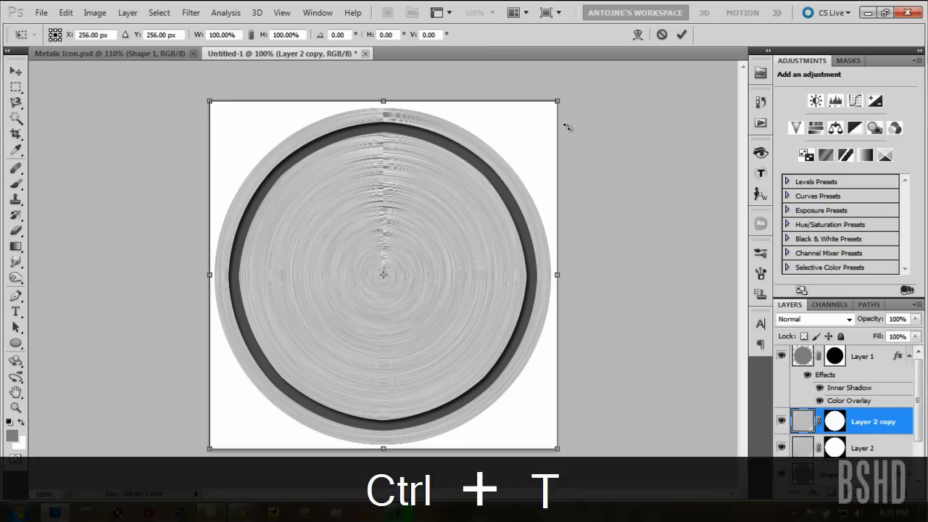
pyautogui.press('ctrl+t')
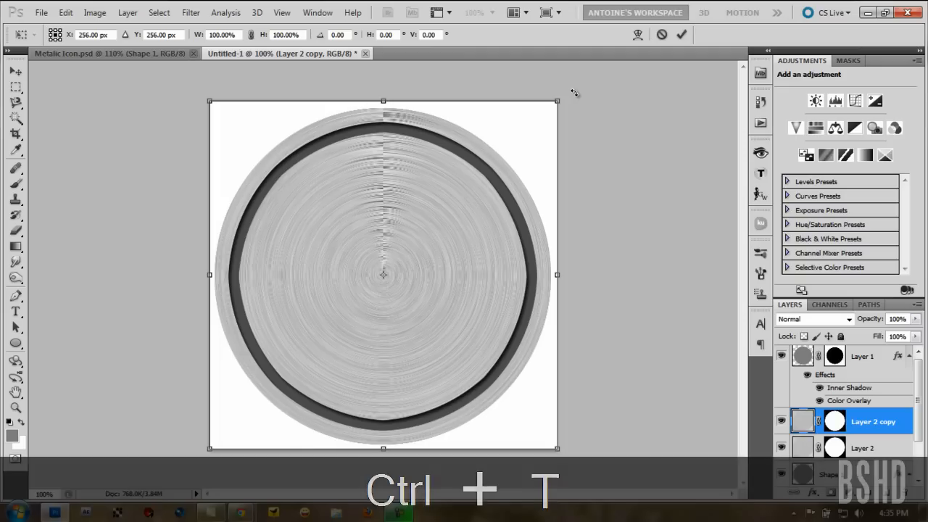
pyautogui.press('ctrl+t')
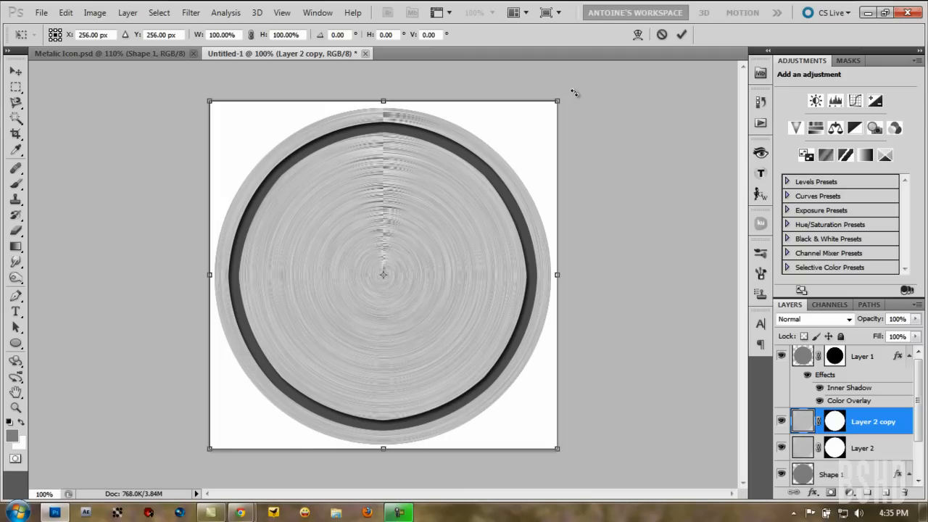
pyautogui.moveTo(586, 281)
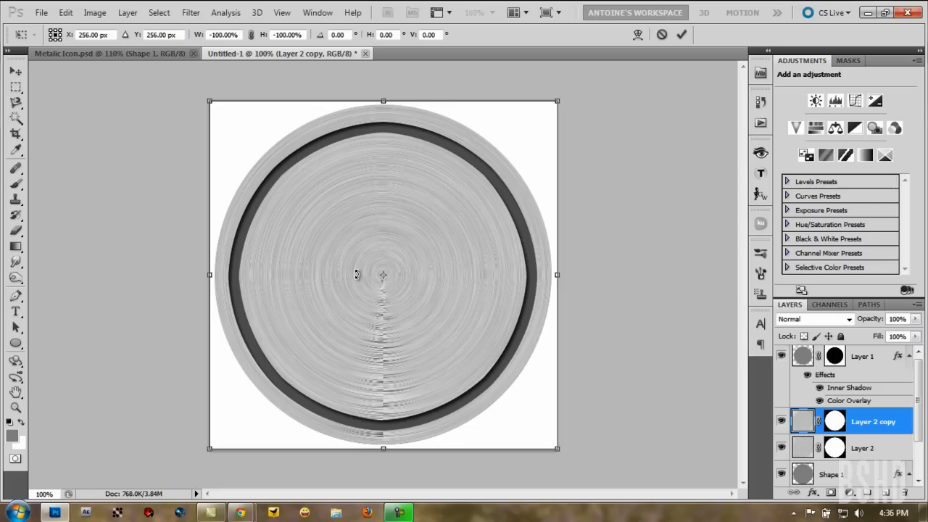
pyautogui.press('Enter')
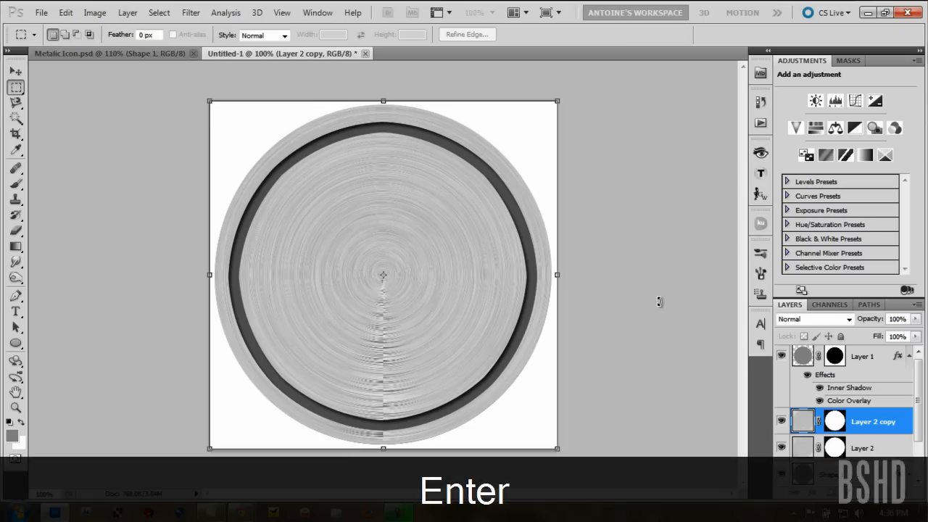
pyautogui.press('Return')
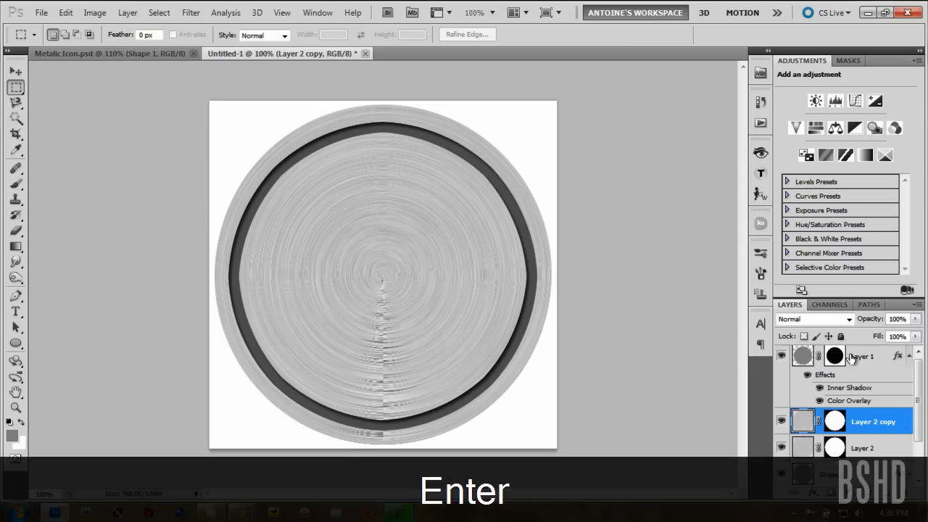
# Set both Layer 2 copy and Layer 2 to Overlay blend mode
pyautogui.click(812, 319)
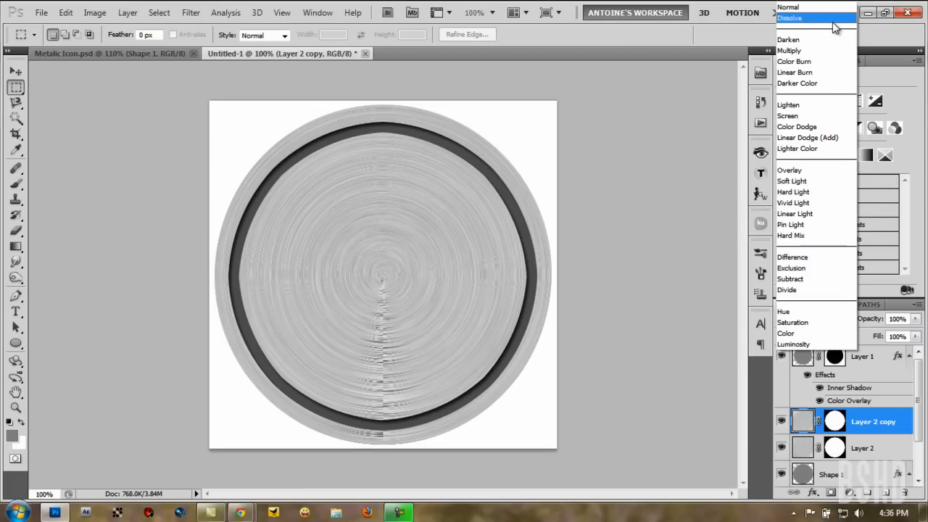
pyautogui.click(790, 170)
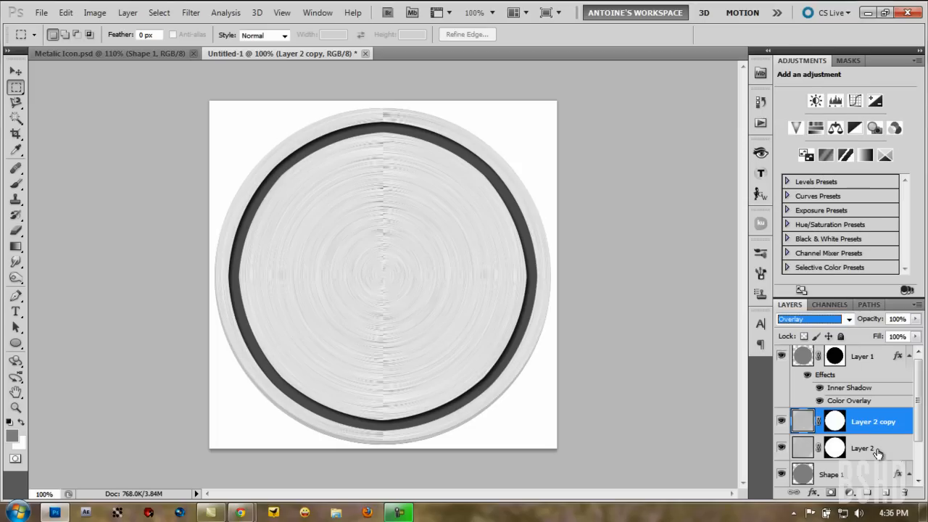
pyautogui.click(812, 319)
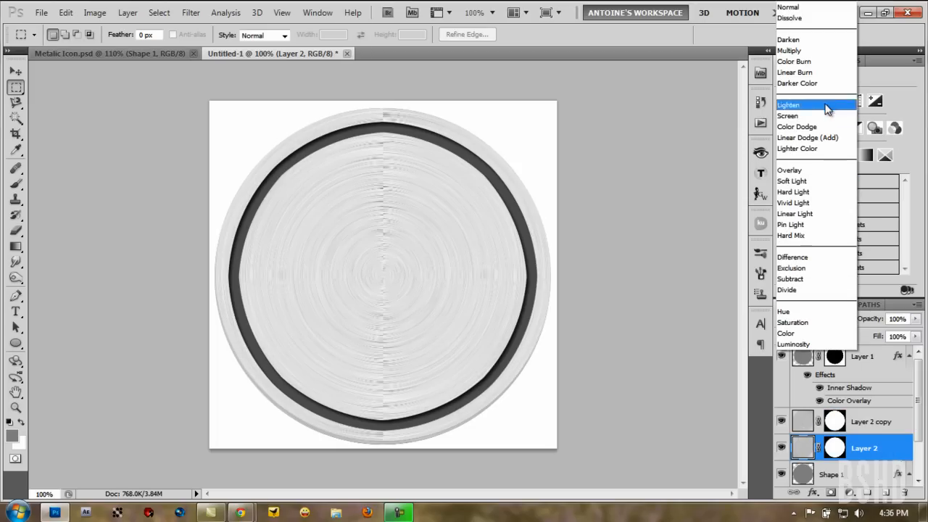
pyautogui.click(790, 170)
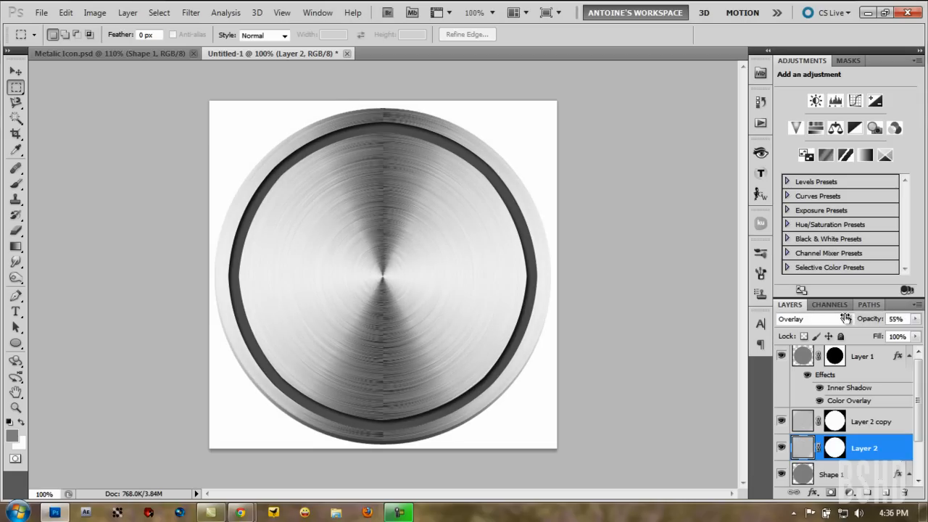
# Switch both brushed-metal layers to Soft Light blend mode instead
pyautogui.click(870, 421)
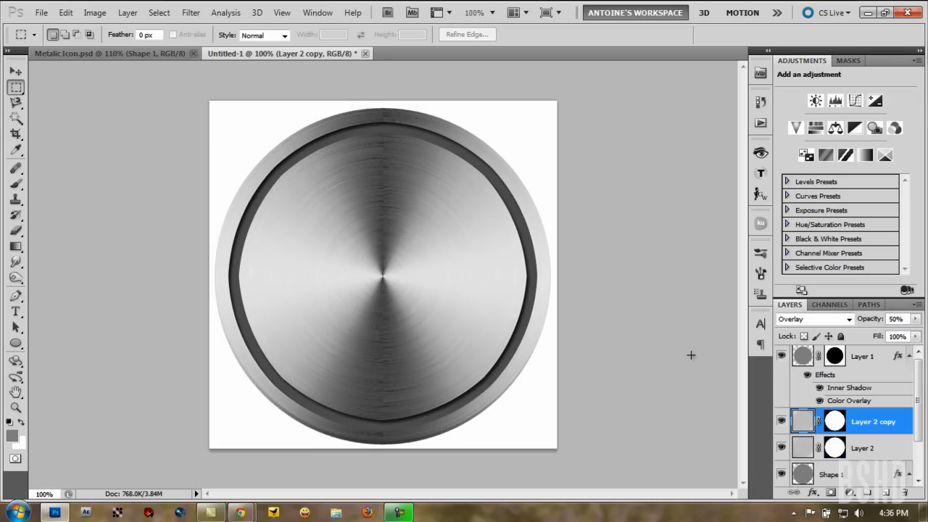
pyautogui.moveTo(555, 208)
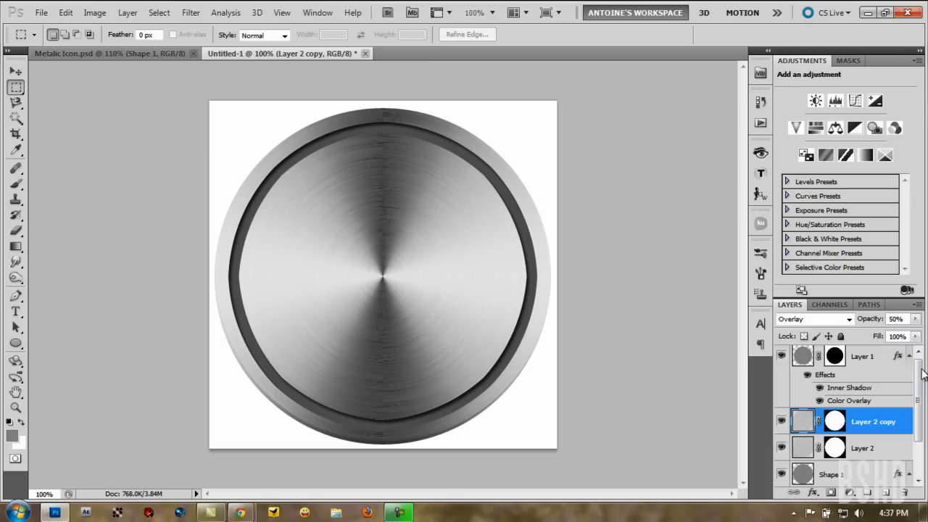
pyautogui.click(813, 319)
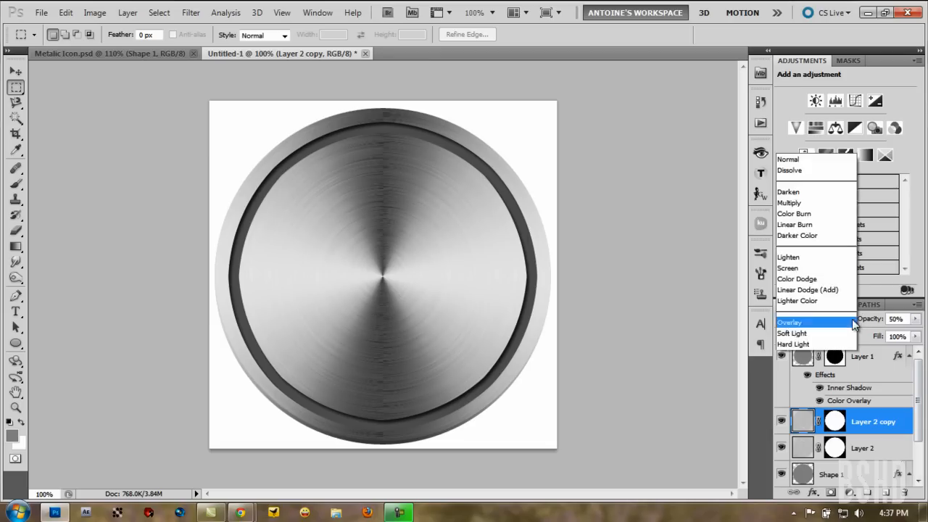
pyautogui.click(792, 333)
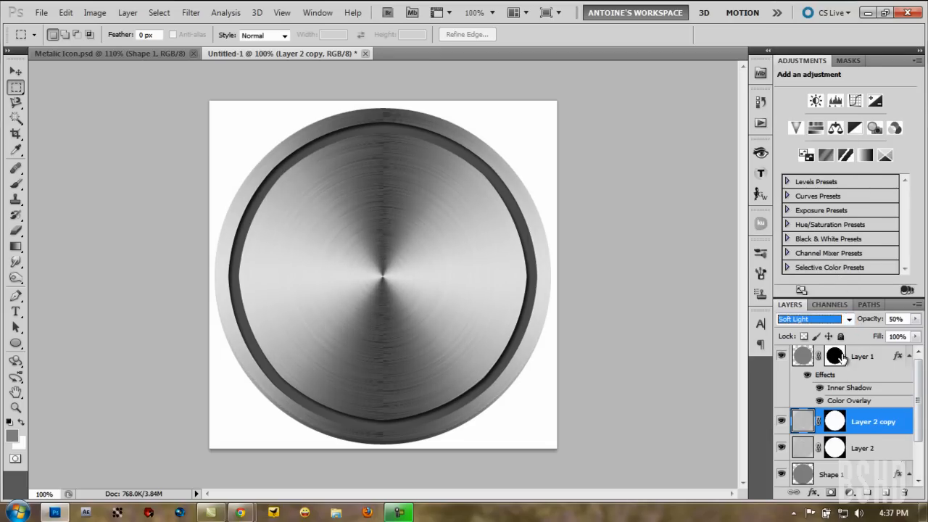
pyautogui.click(812, 319)
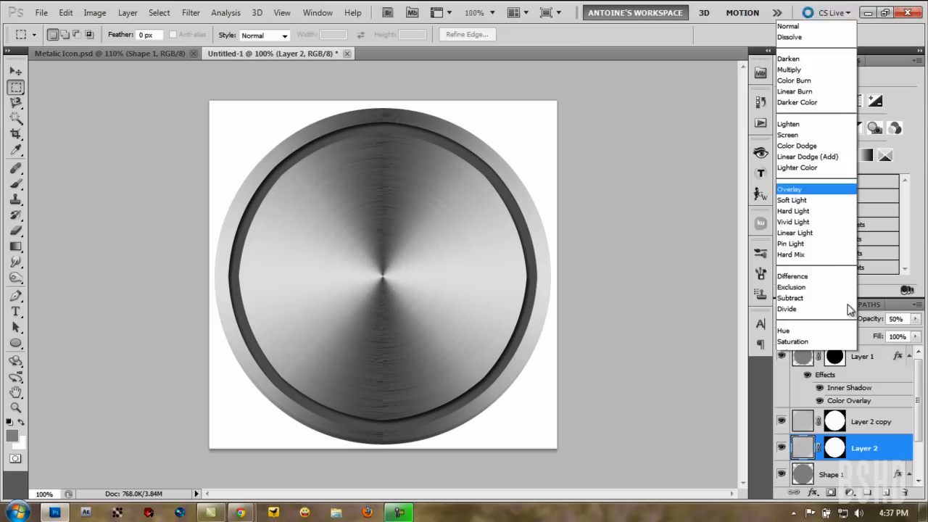
pyautogui.click(792, 200)
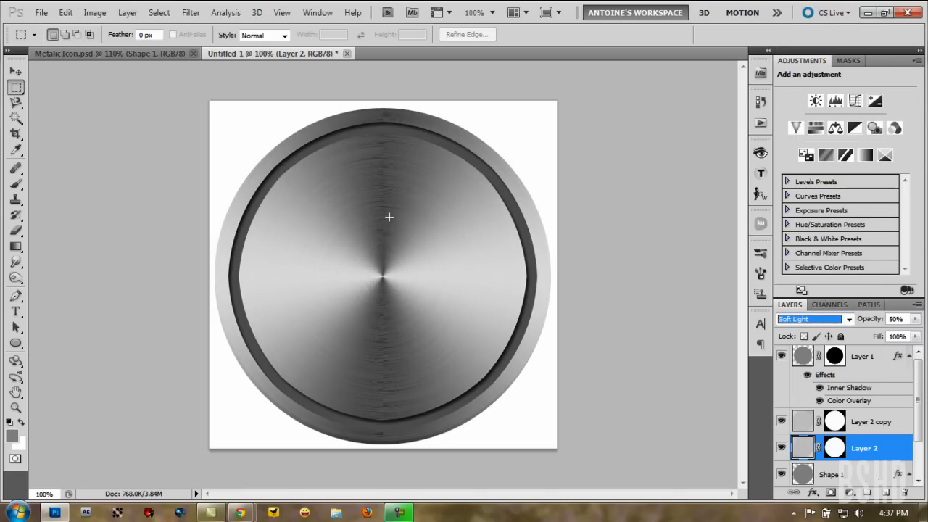
pyautogui.moveTo(383, 397)
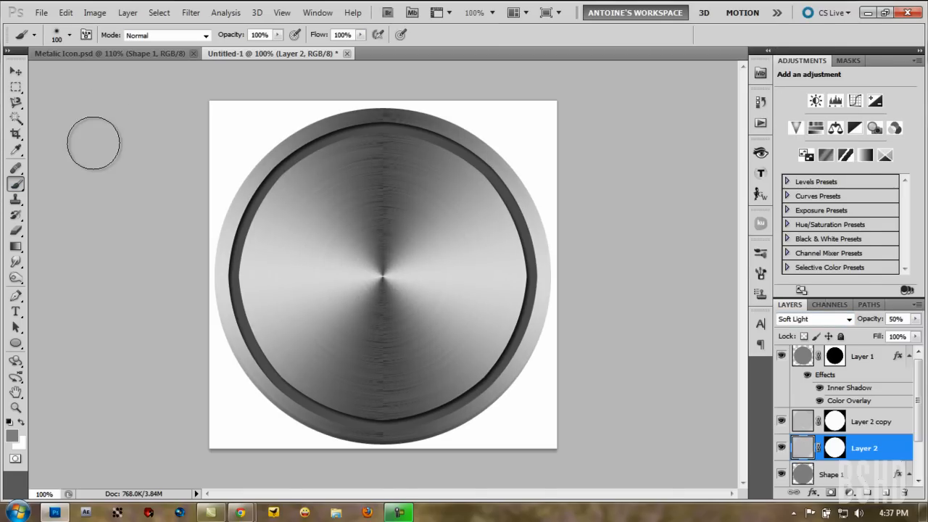
pyautogui.moveTo(244, 296)
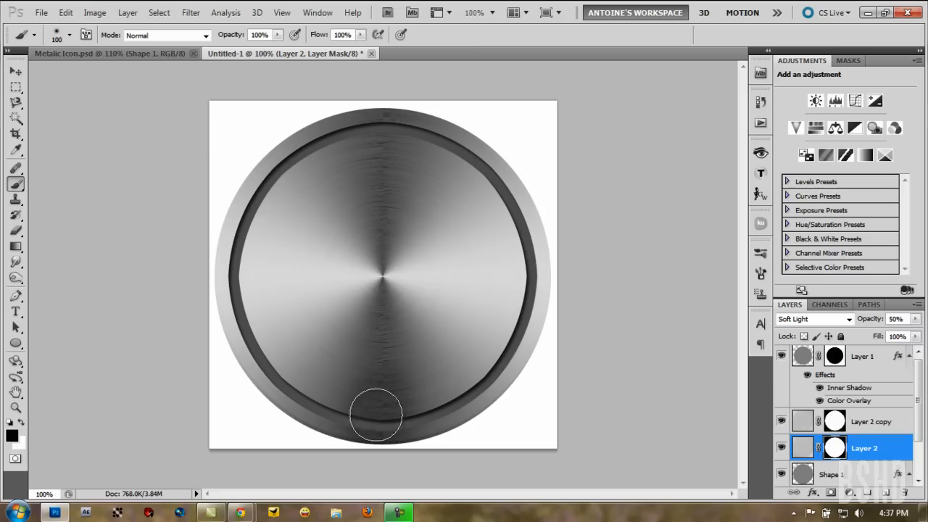
# Undo the last three brush strokes painted on the layer mask
pyautogui.press('ctrl+z')
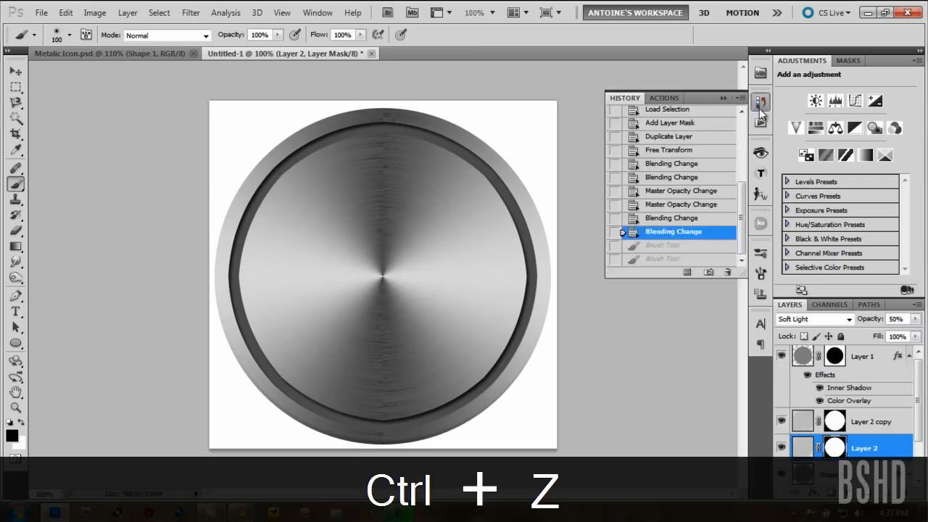
pyautogui.press('ctrl+z')
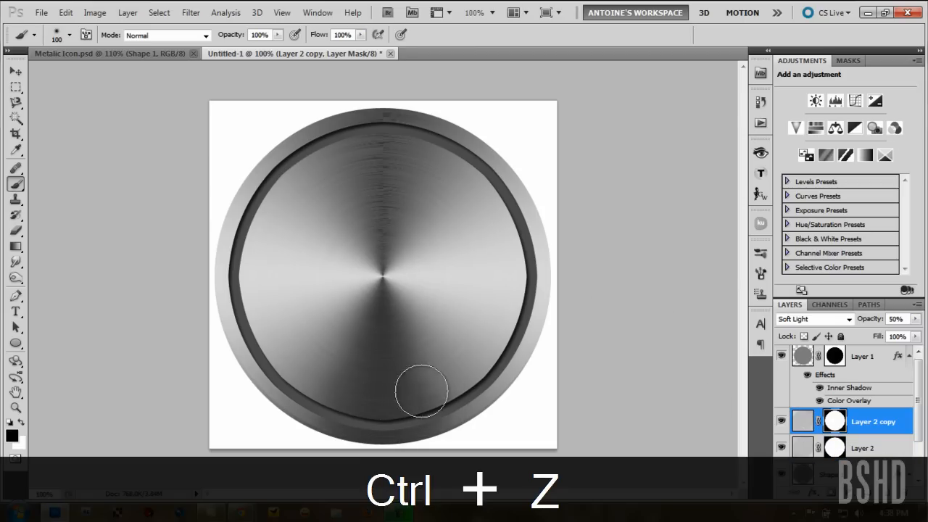
pyautogui.press('ctrl+z')
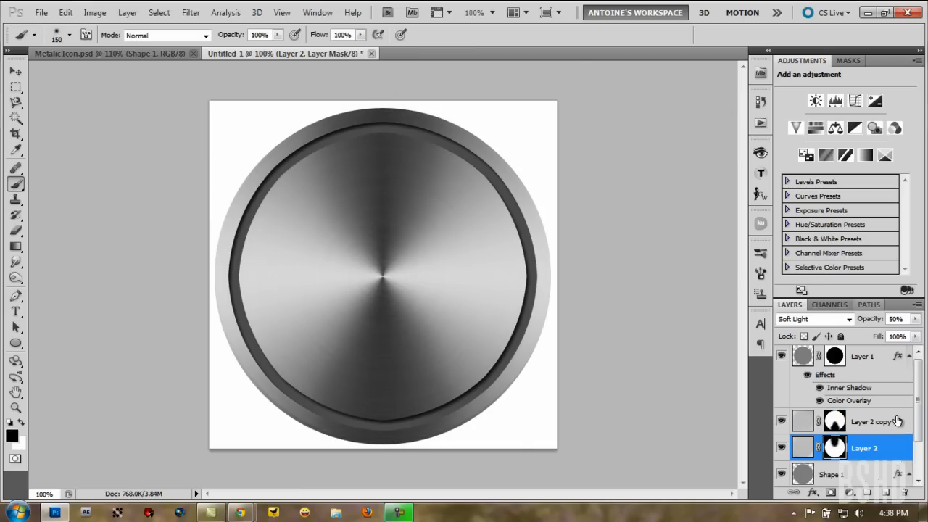
# Lower Layer 2 copy's opacity to 22%
pyautogui.click(873, 422)
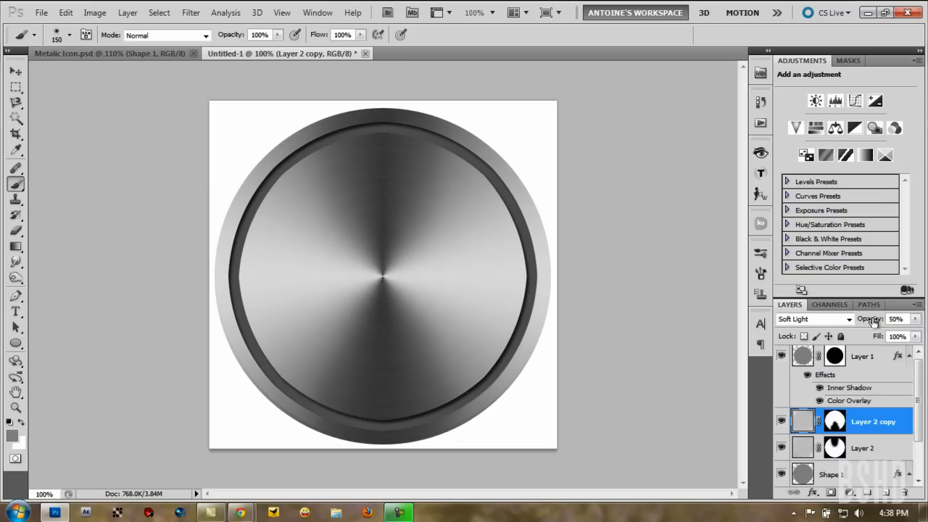
pyautogui.moveTo(882, 319); pyautogui.dragTo(859, 319)
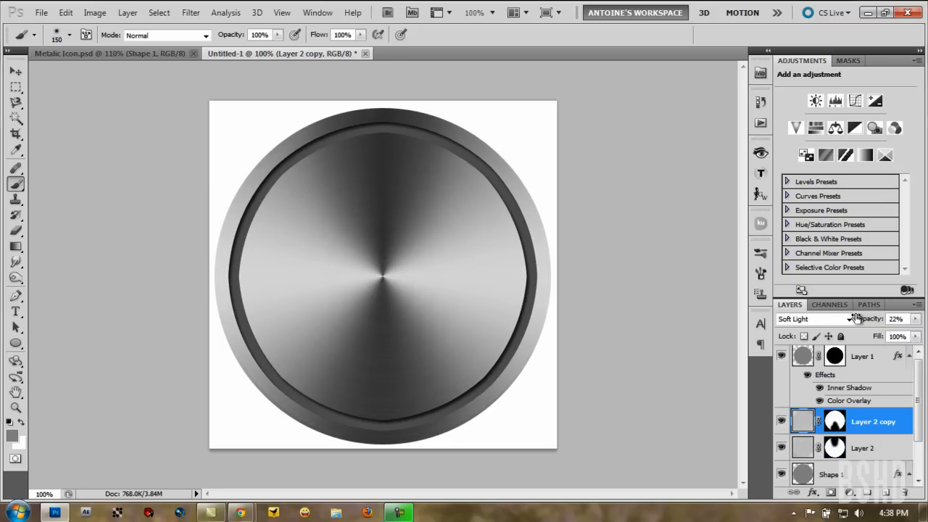
pyautogui.click(863, 447)
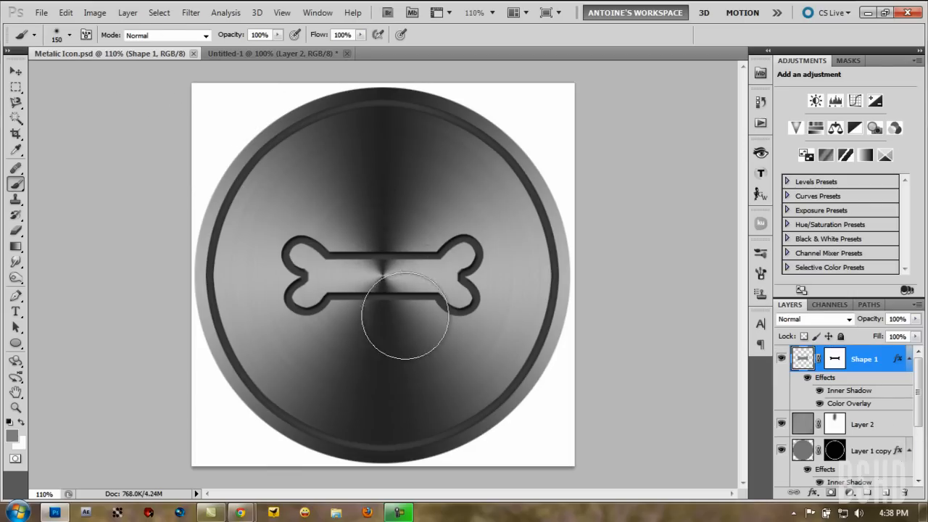
pyautogui.moveTo(485, 301)
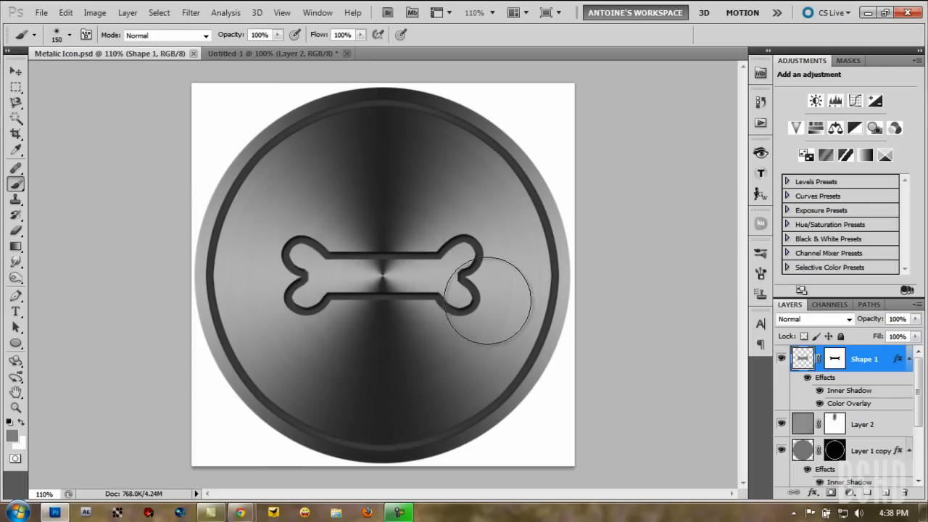